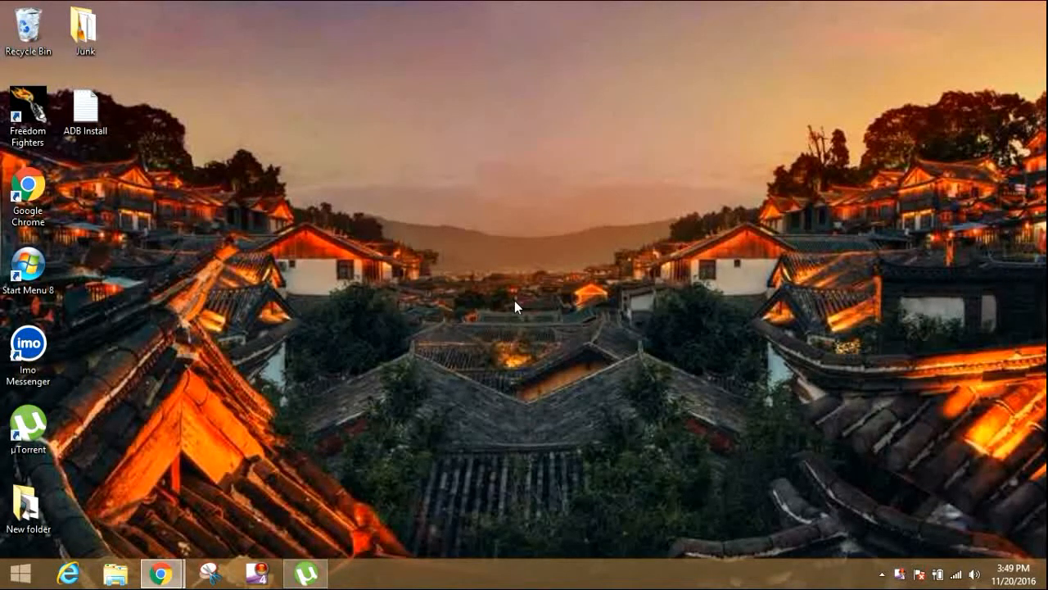
pyautogui.moveTo(160, 569)
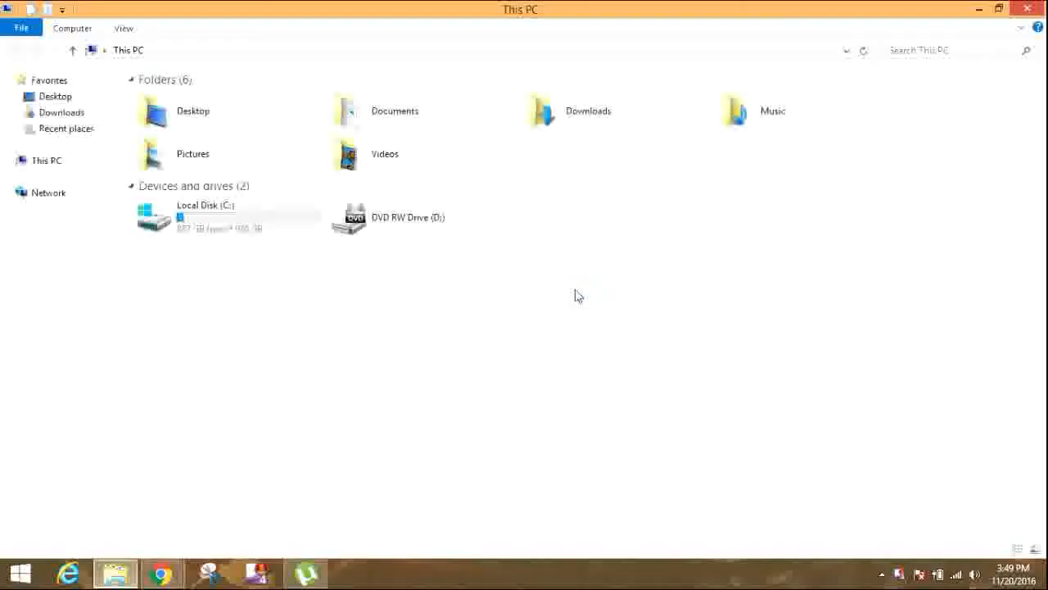
# Step: Open the Wallpaper folder inside Pictures to show the saved wallpaper images
pyautogui.click(587, 115)
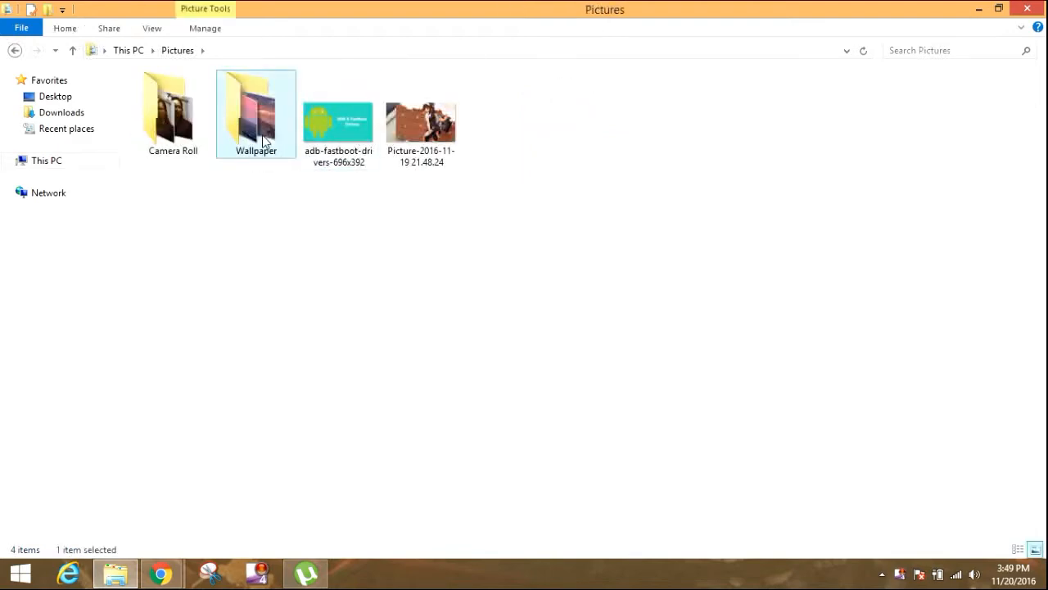
pyautogui.doubleClick(255, 113)
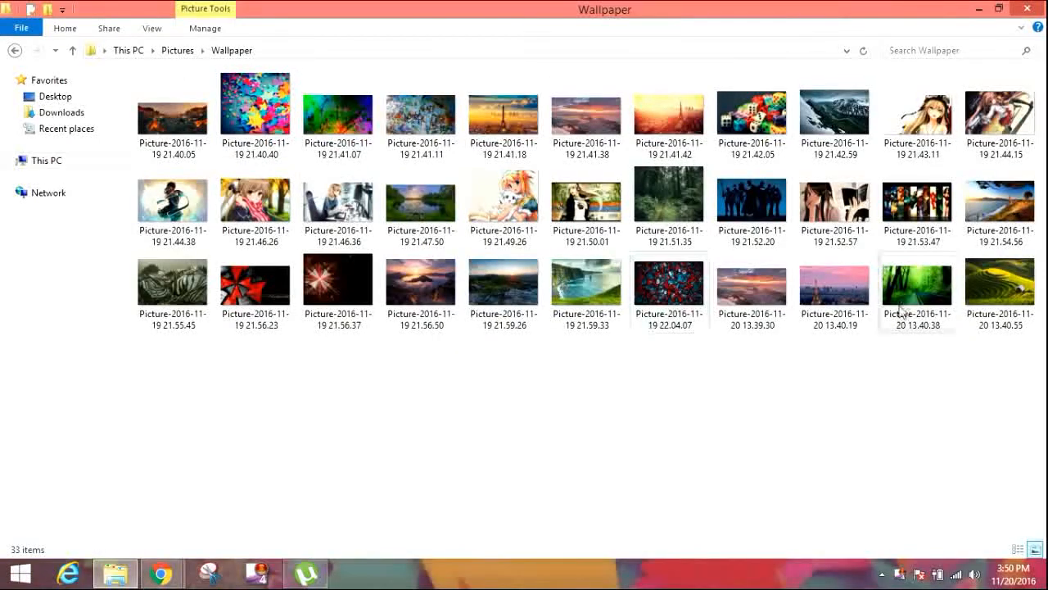
# Step: View a wallpaper photo full-size in Photo Viewer and browse to the next one
pyautogui.doubleClick(917, 285)
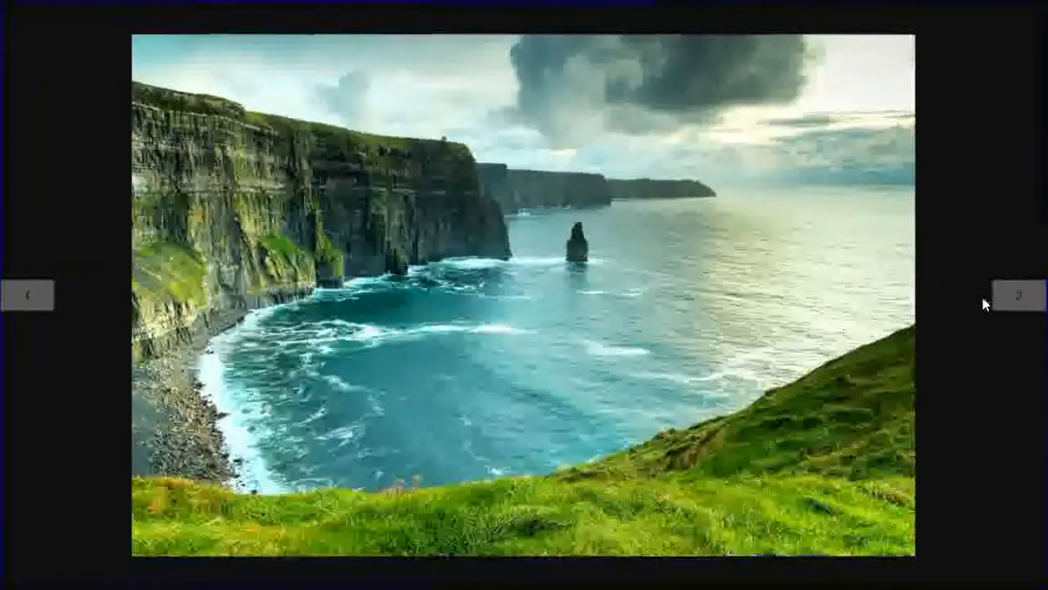
pyautogui.click(1019, 295)
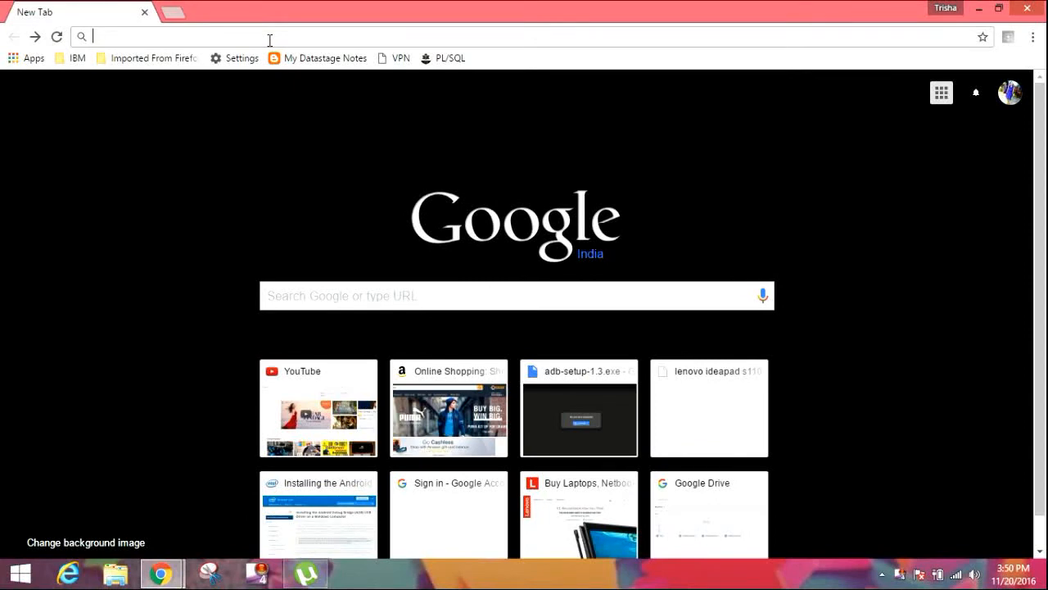
# Step: Search Google for 'google momentum' and open the Momentum Chrome Web Store result
pyautogui.write('google')
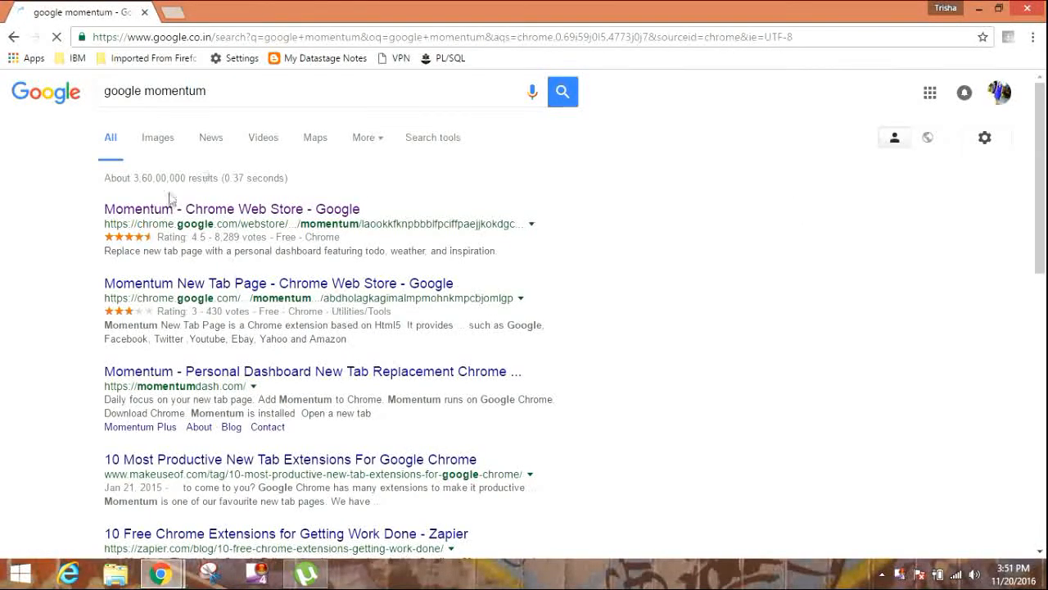
pyautogui.click(232, 209)
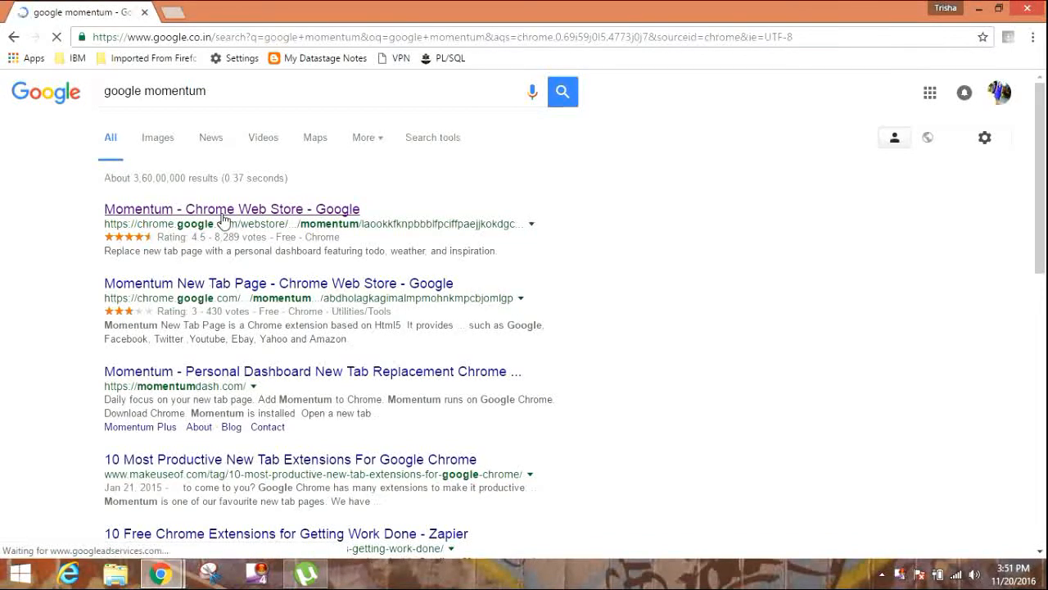
pyautogui.click(232, 210)
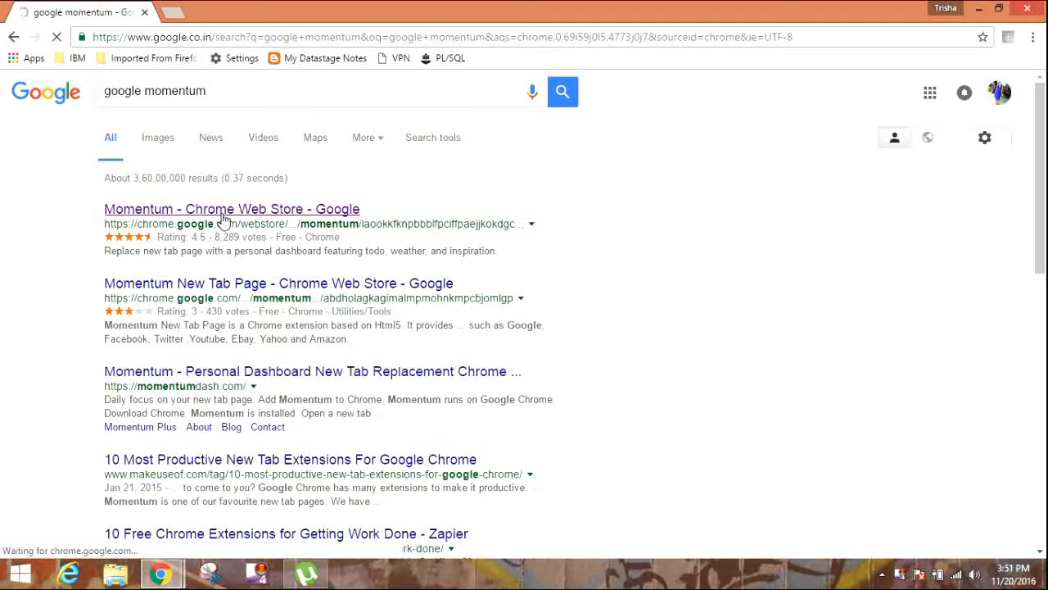
pyautogui.click(232, 210)
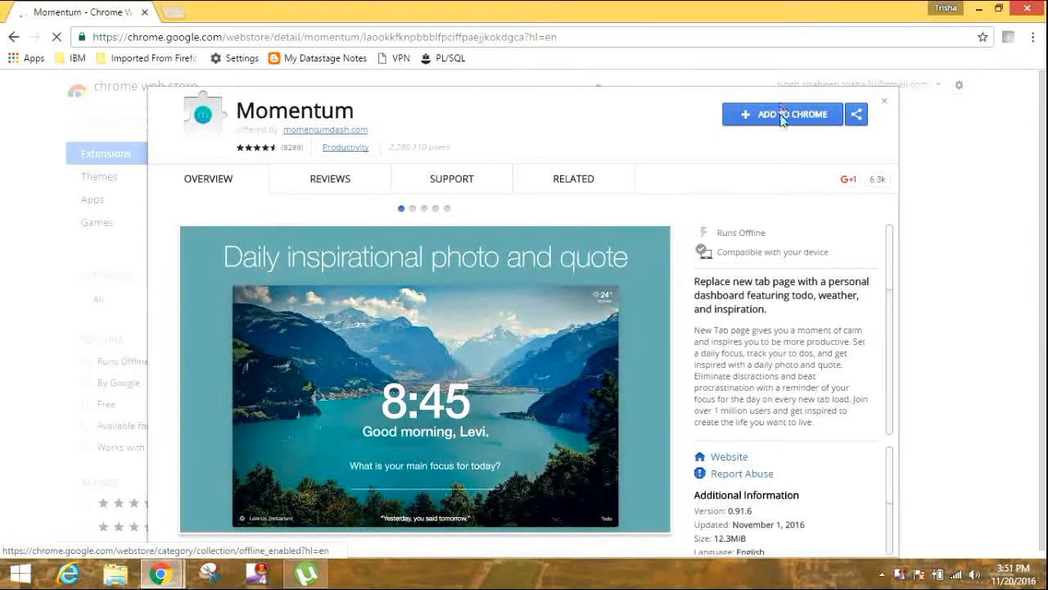
# Step: Add the Momentum extension to Chrome and confirm the installation
pyautogui.click(783, 114)
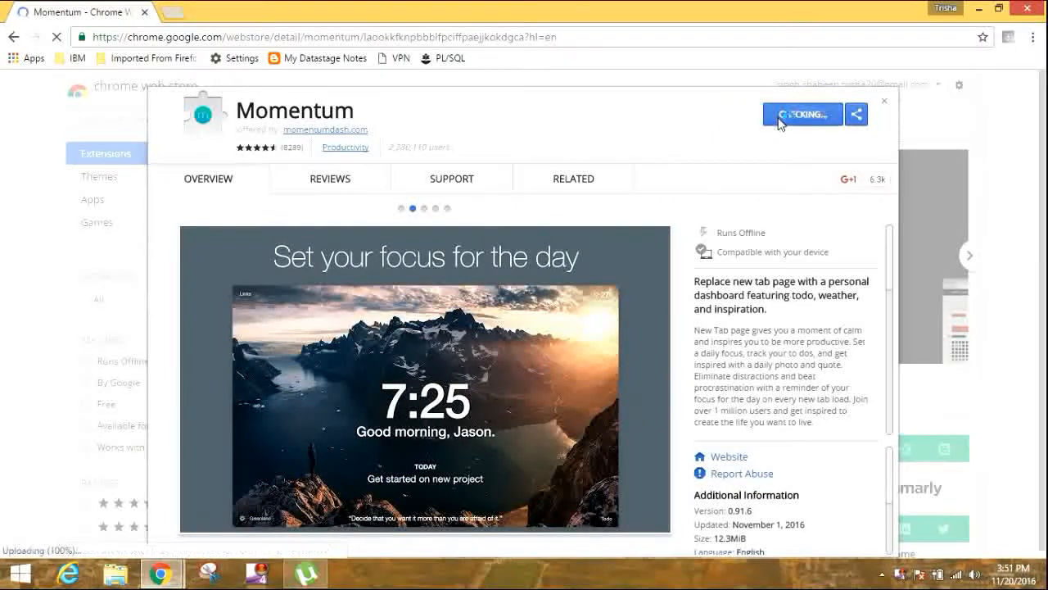
pyautogui.click(801, 115)
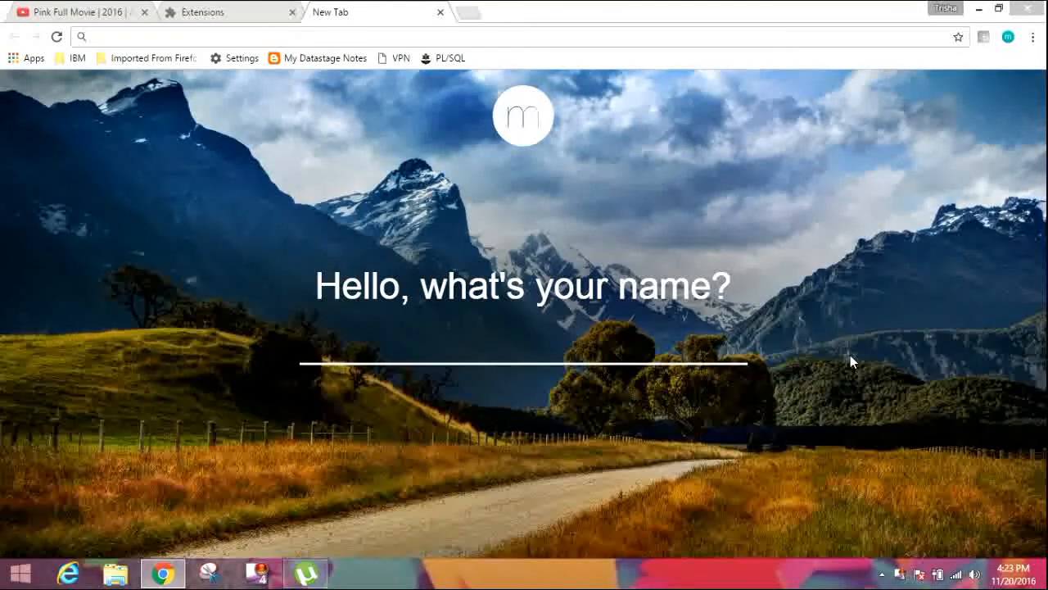
pyautogui.moveTo(455, 6)
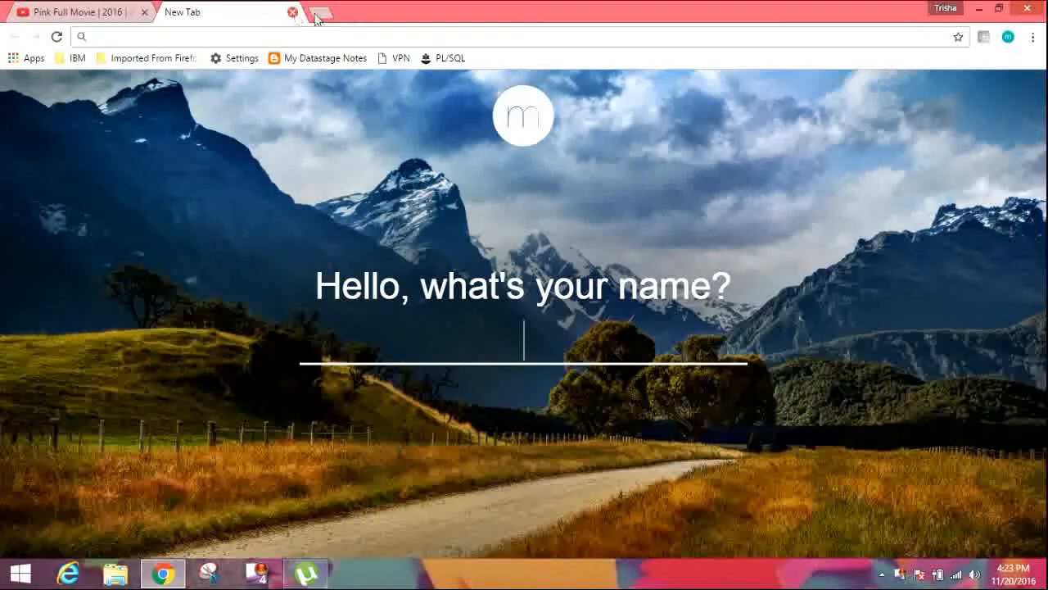
# Step: Open another new tab on Momentum's greeting and bring up Chrome's three-dot menu
pyautogui.click(319, 11)
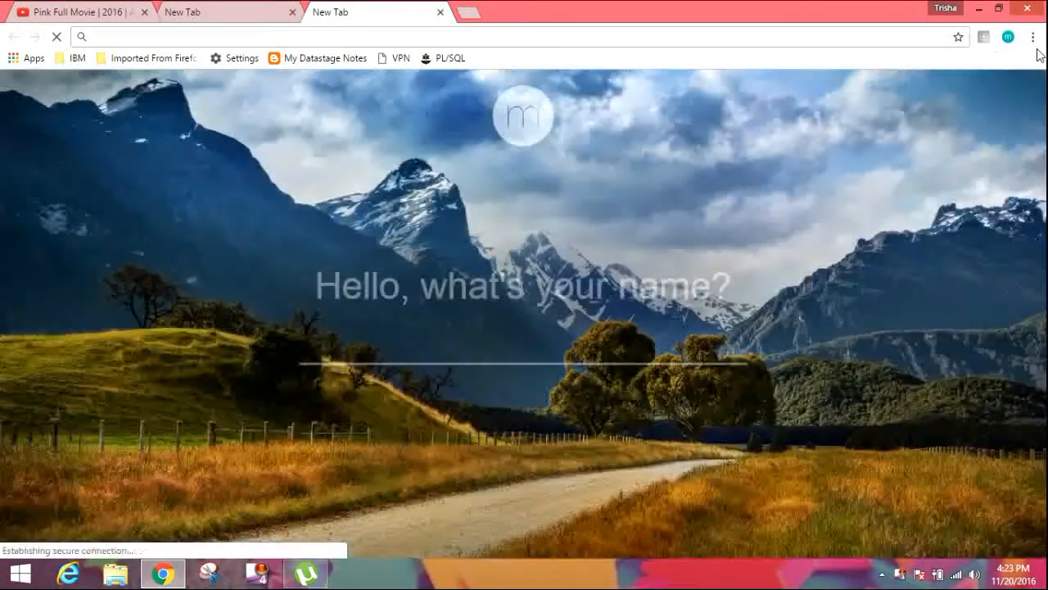
pyautogui.click(1030, 36)
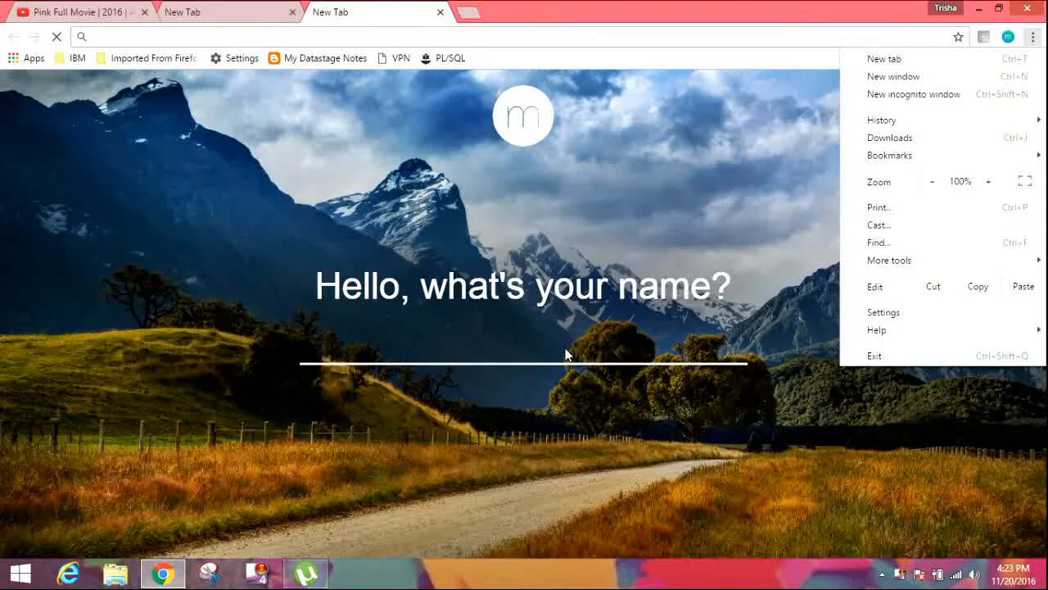
pyautogui.moveTo(861, 383)
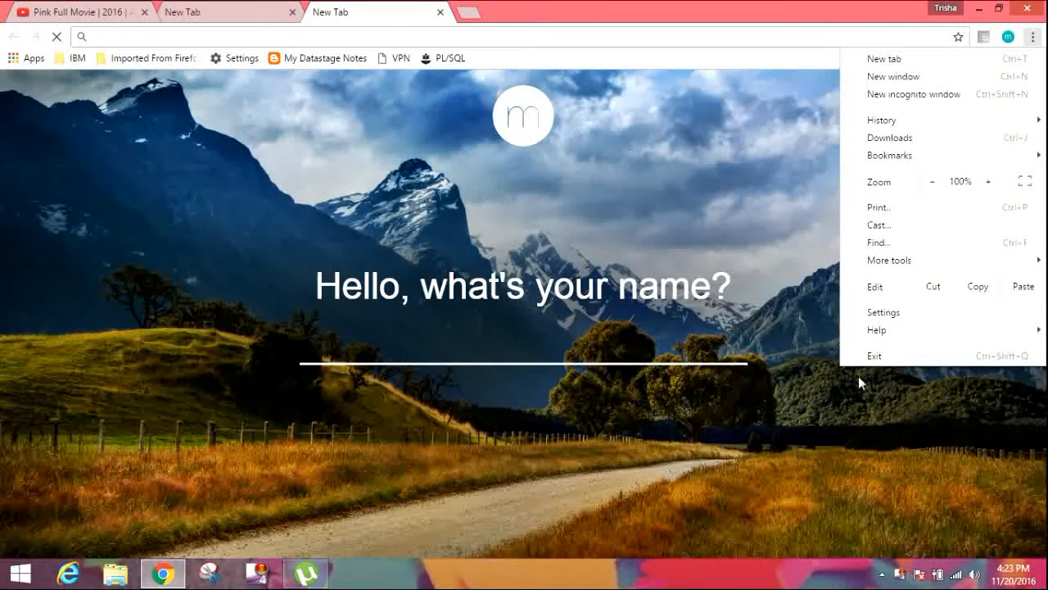
pyautogui.moveTo(887, 321)
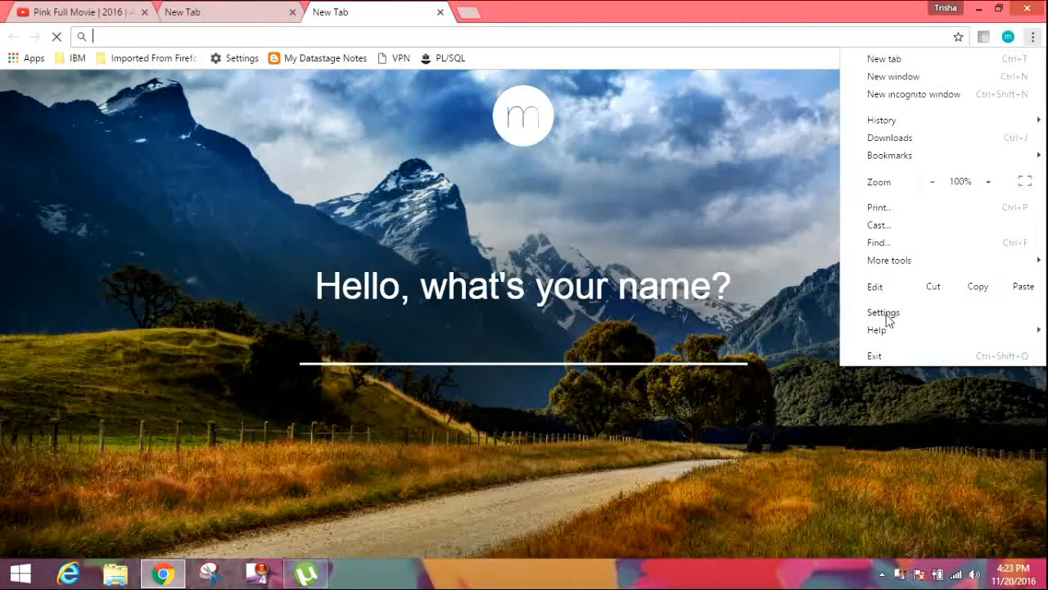
# Step: Check in Settings > Extensions that Momentum is enabled, then close that tab
pyautogui.click(883, 311)
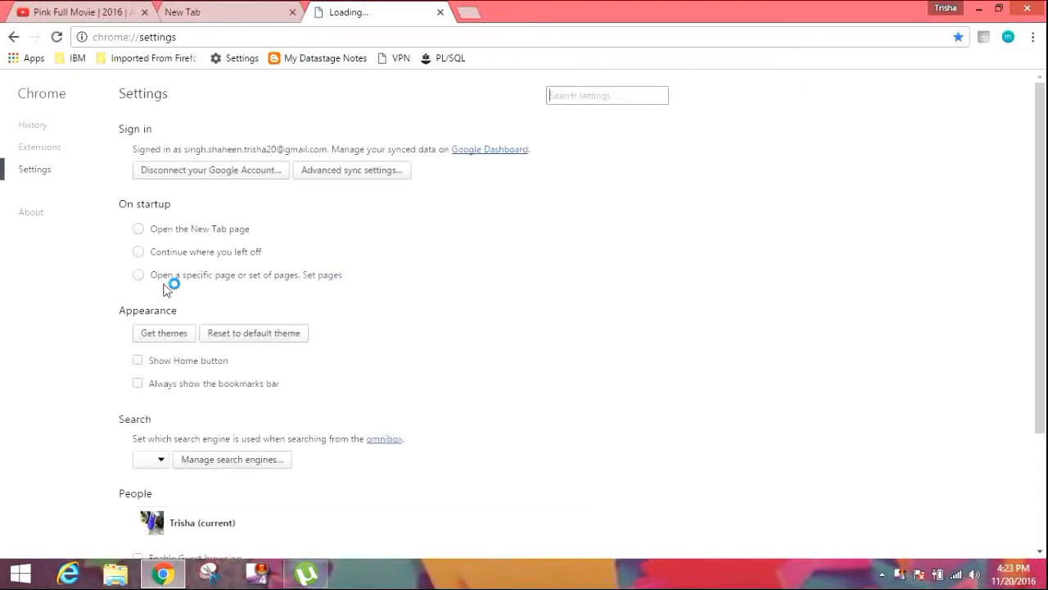
pyautogui.click(40, 147)
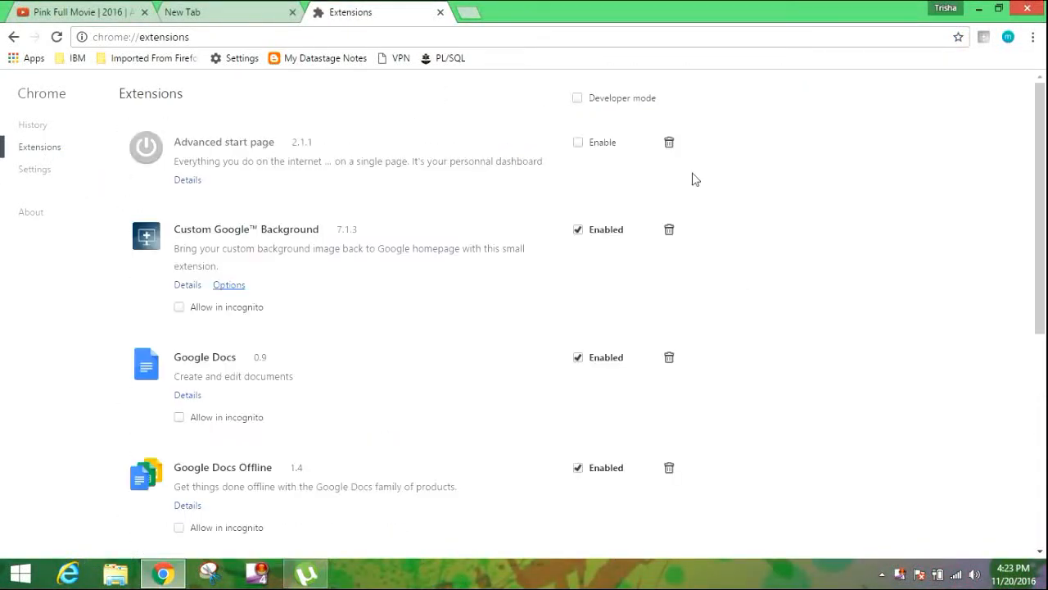
pyautogui.scroll(-3)
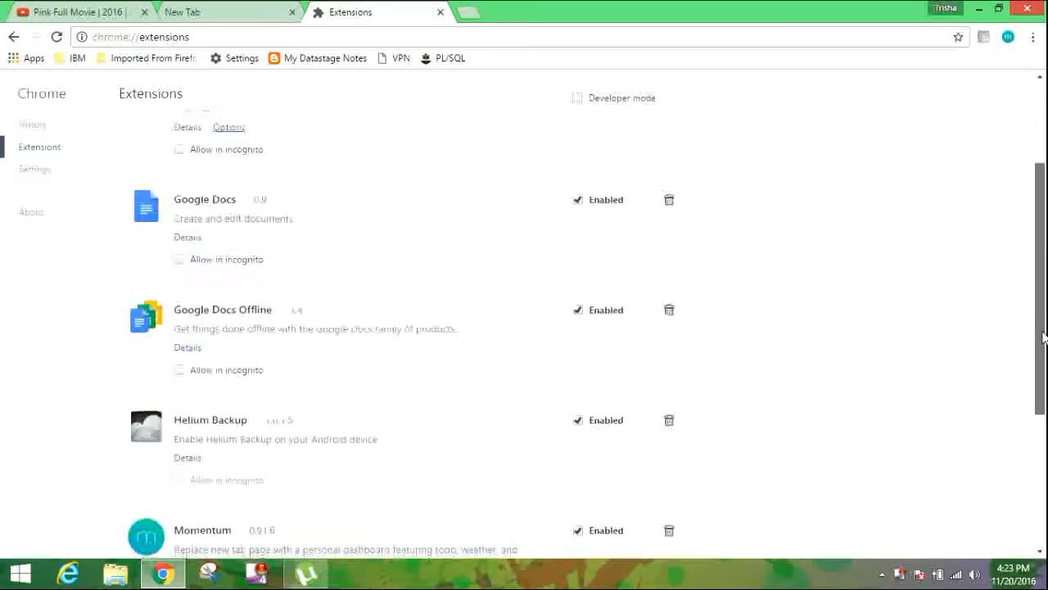
pyautogui.scroll(-3)
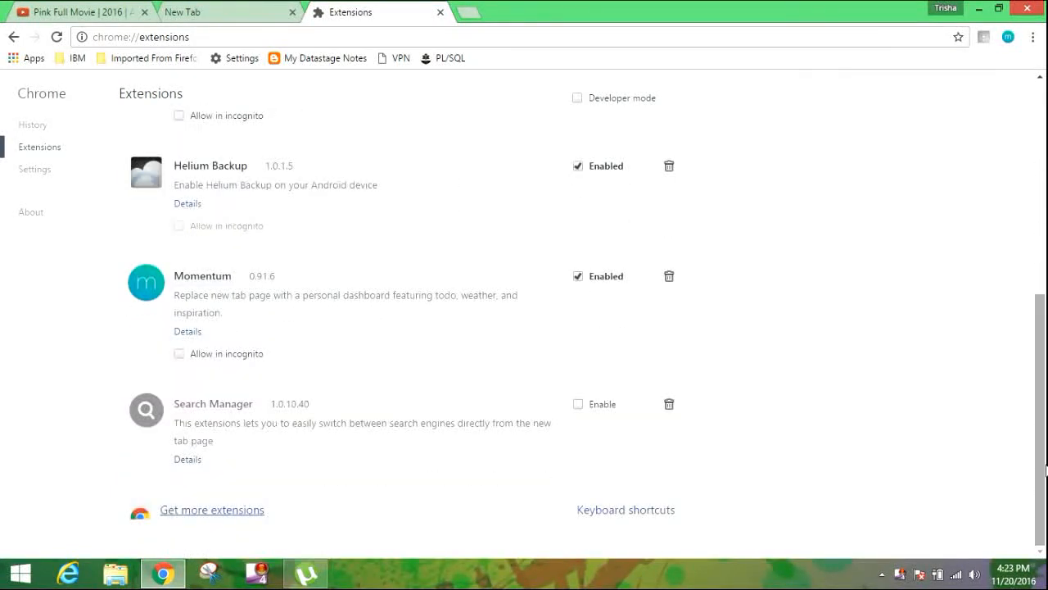
pyautogui.moveTo(363, 303)
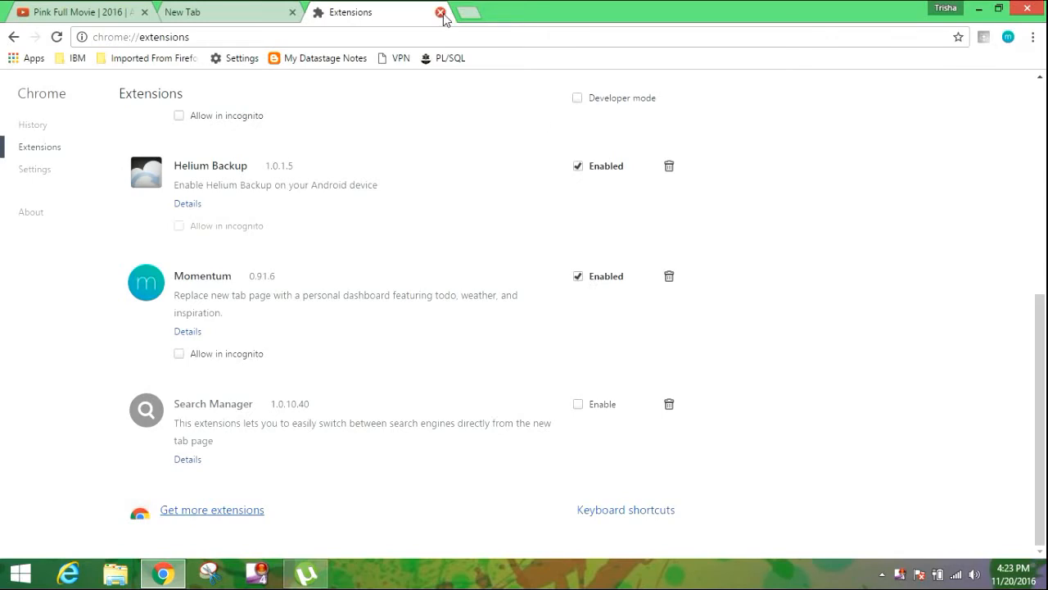
pyautogui.click(436, 13)
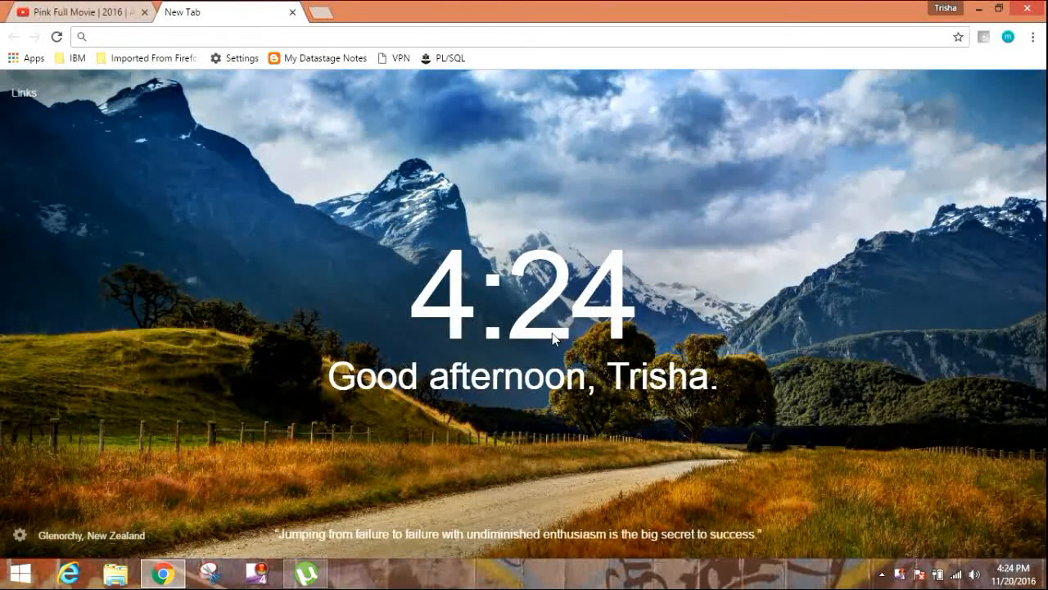
pyautogui.moveTo(961, 324)
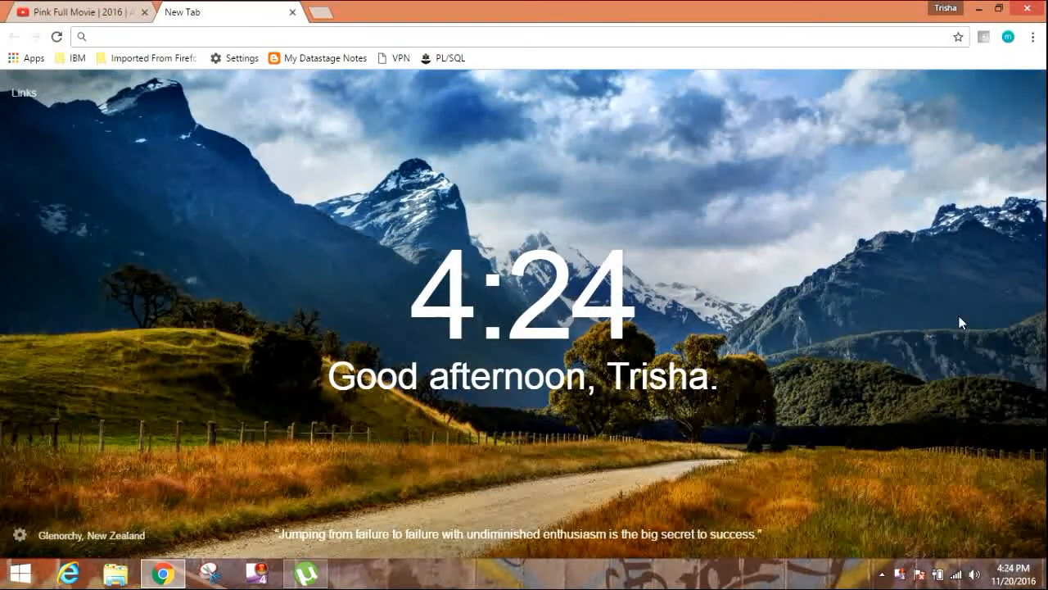
pyautogui.moveTo(914, 490)
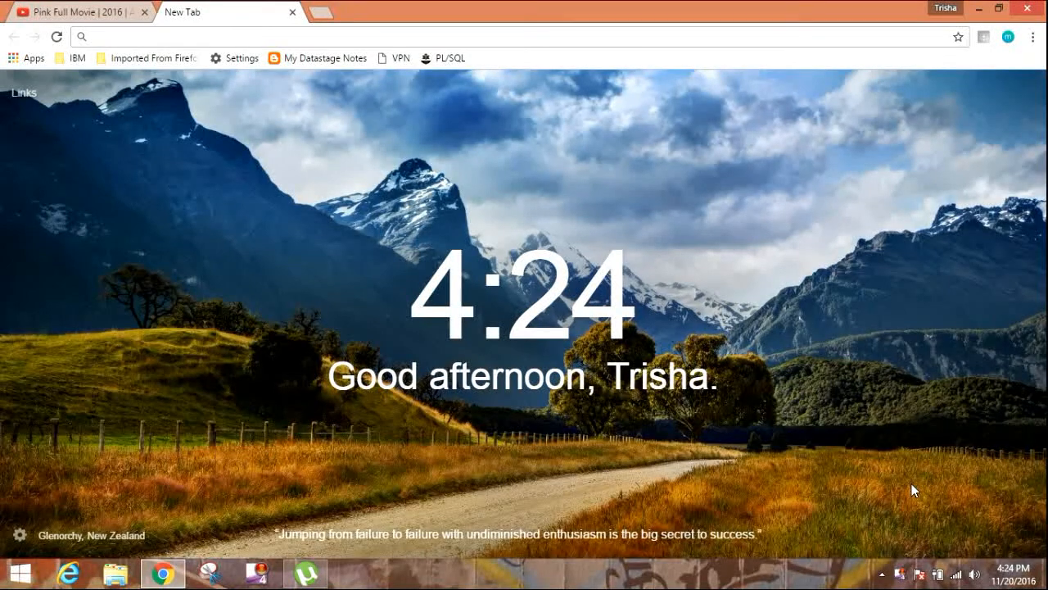
pyautogui.moveTo(70, 484)
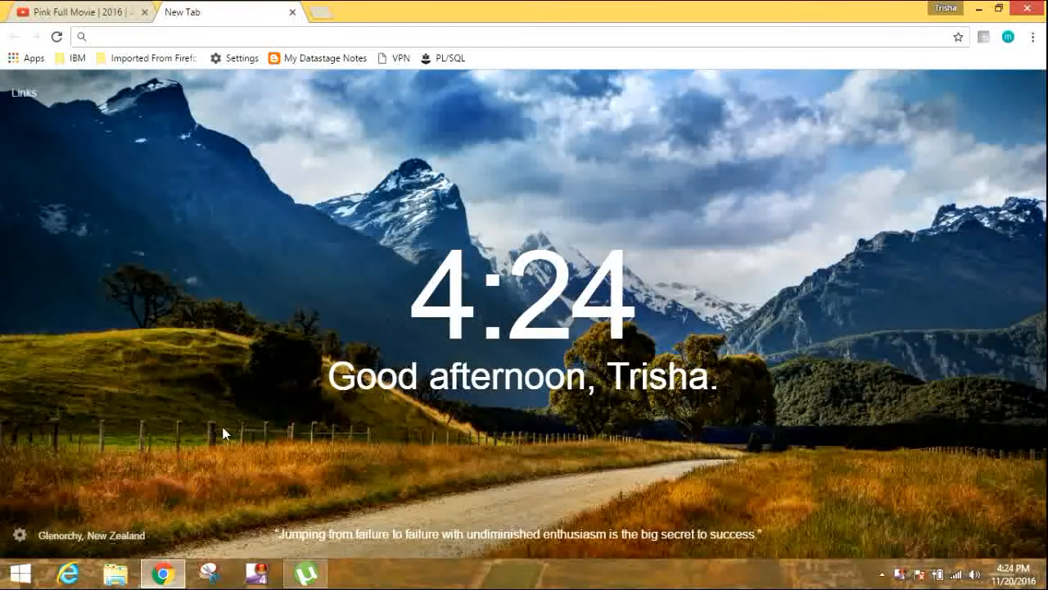
# Step: Turn on the Weather widget in Momentum's General settings, showing 27° for Pune
pyautogui.click(19, 534)
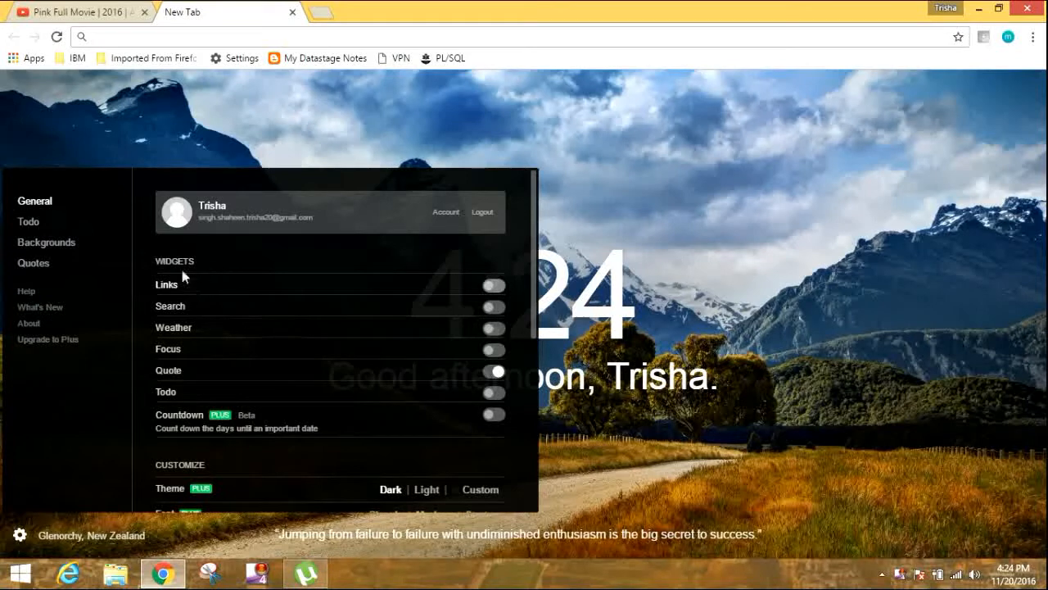
pyautogui.moveTo(172, 294)
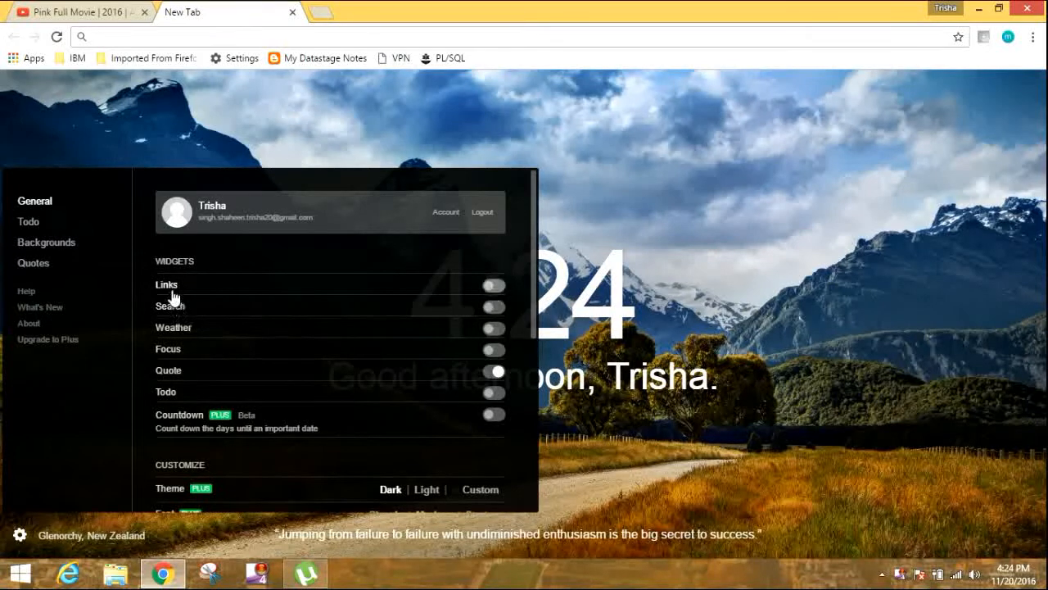
pyautogui.moveTo(436, 342)
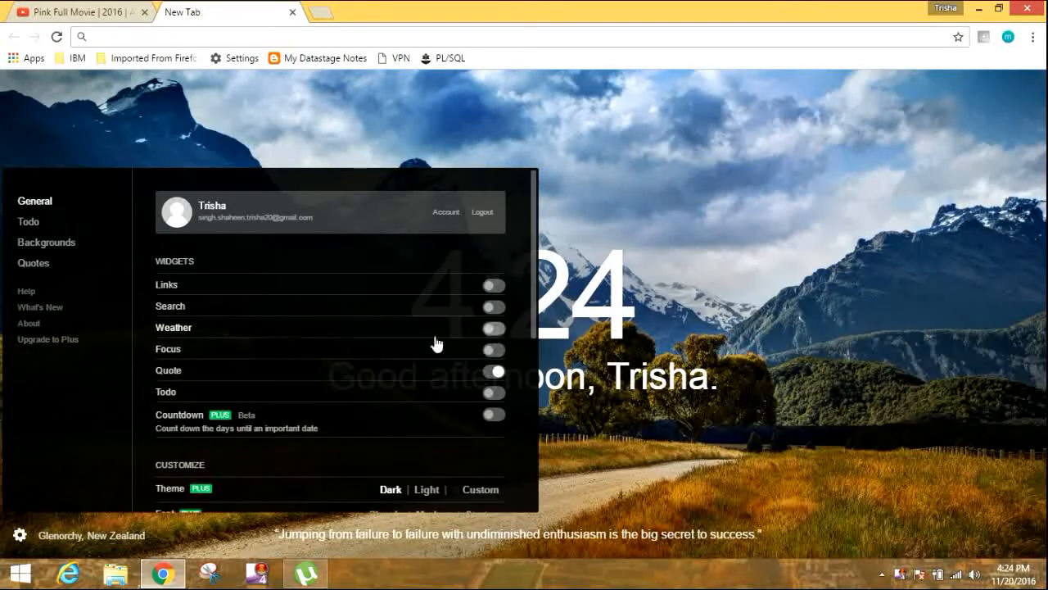
pyautogui.click(492, 328)
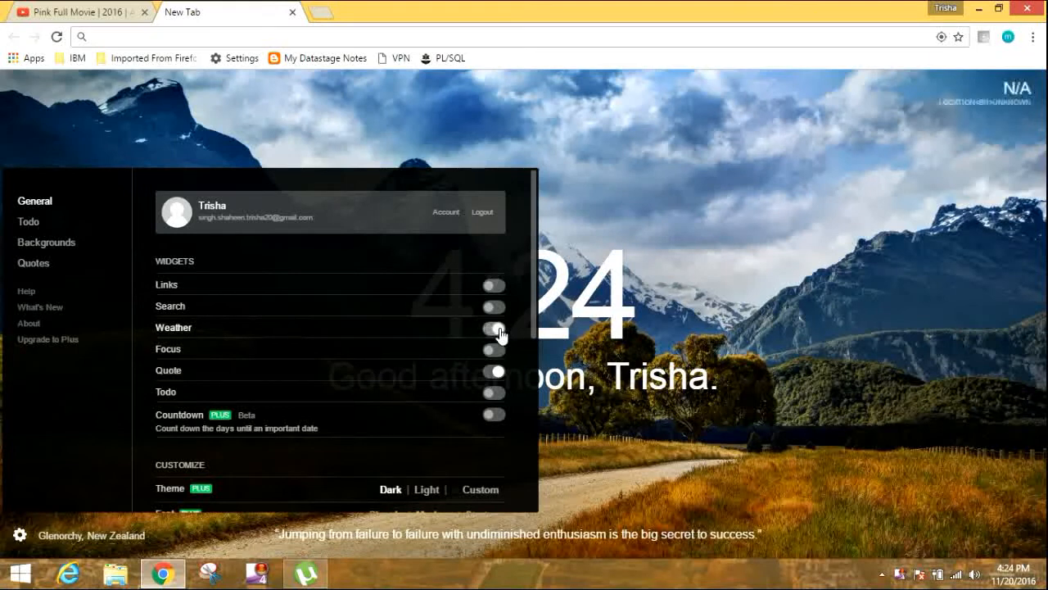
pyautogui.click(493, 328)
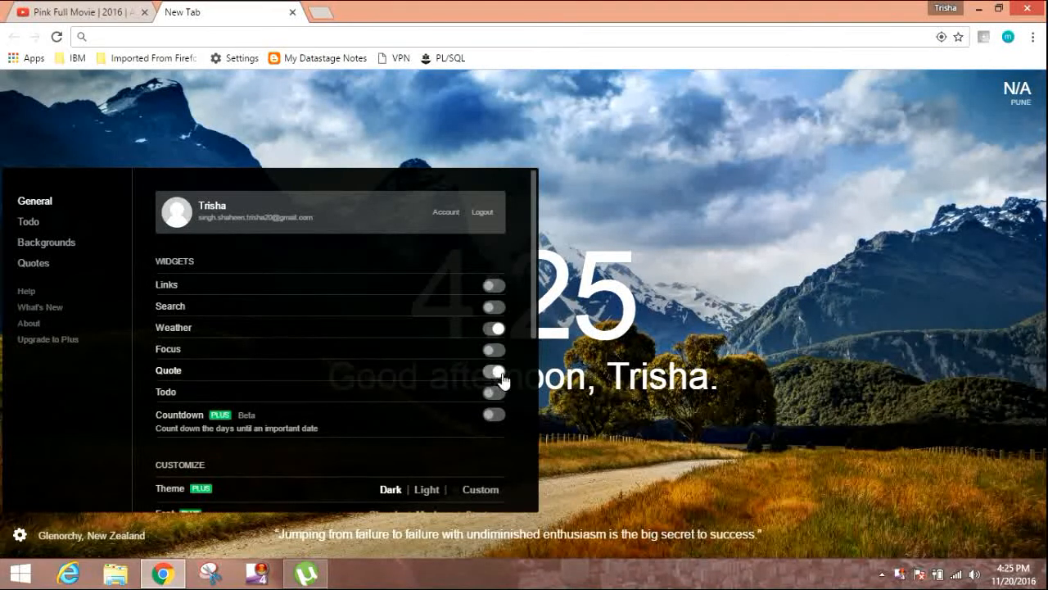
pyautogui.click(495, 378)
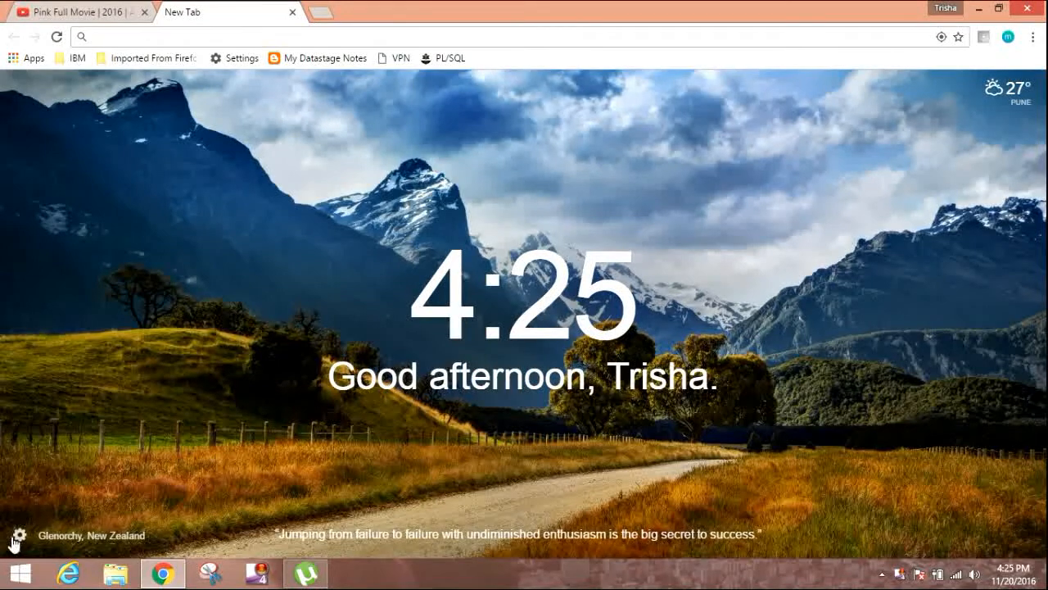
# Step: Reopen Momentum settings and switch the Todo widget on
pyautogui.click(17, 535)
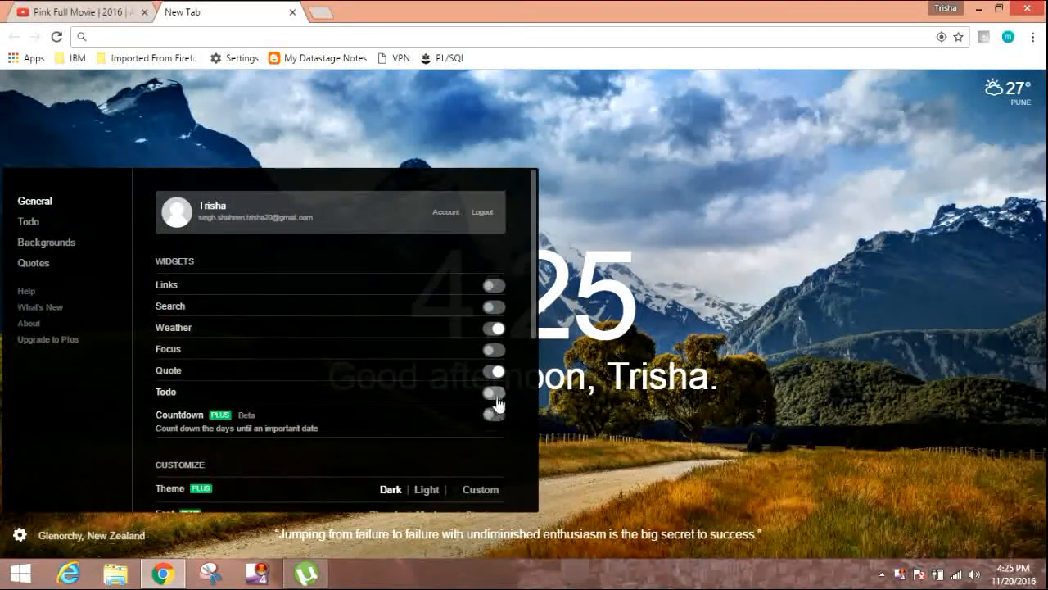
pyautogui.click(494, 389)
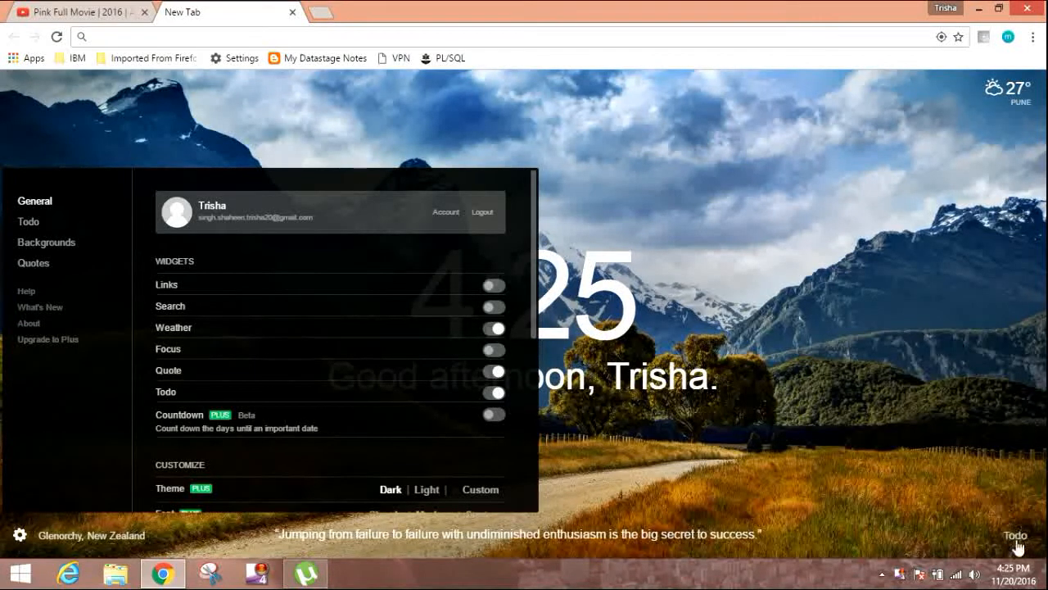
pyautogui.moveTo(732, 485)
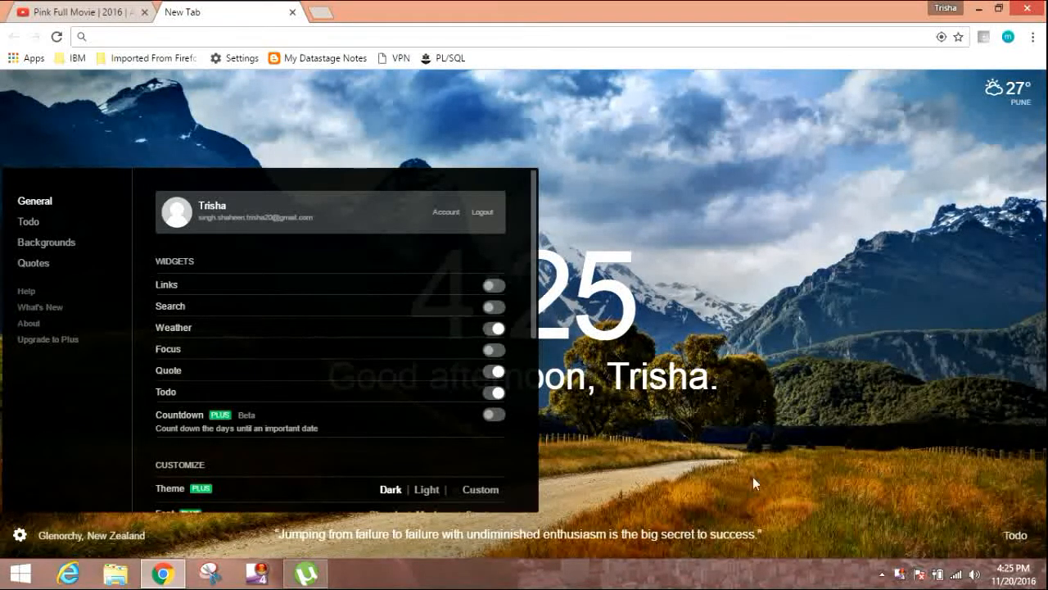
pyautogui.moveTo(66, 200)
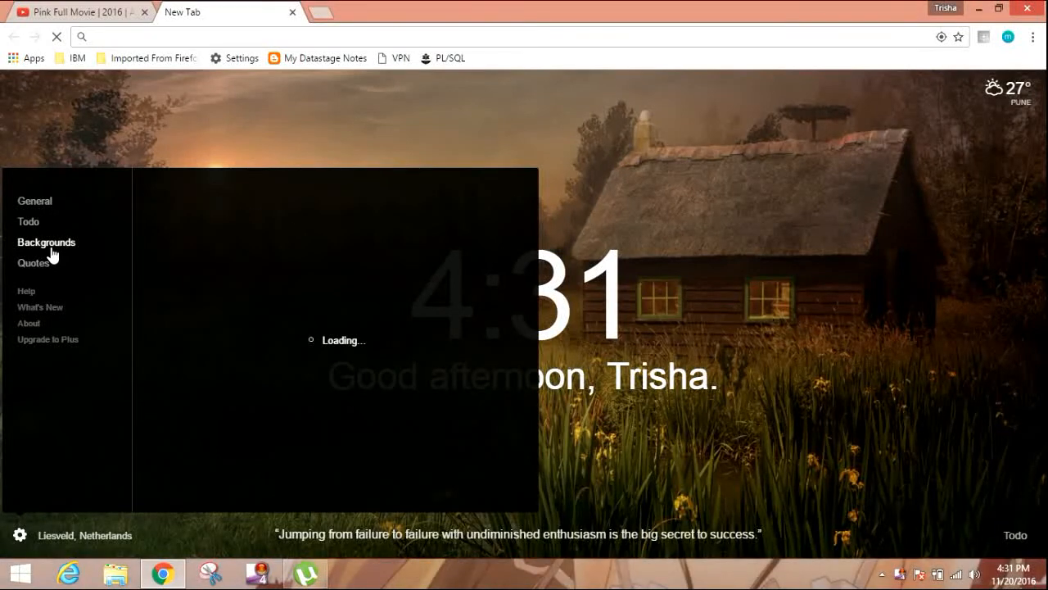
# Step: Browse Momentum's background History and Quotes settings pages
pyautogui.click(46, 243)
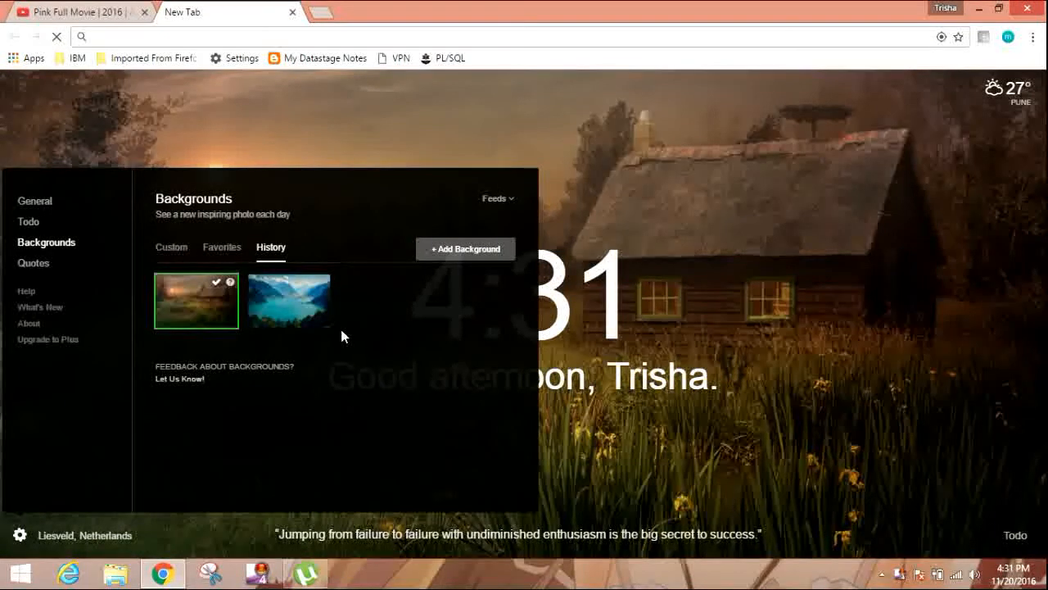
pyautogui.click(304, 301)
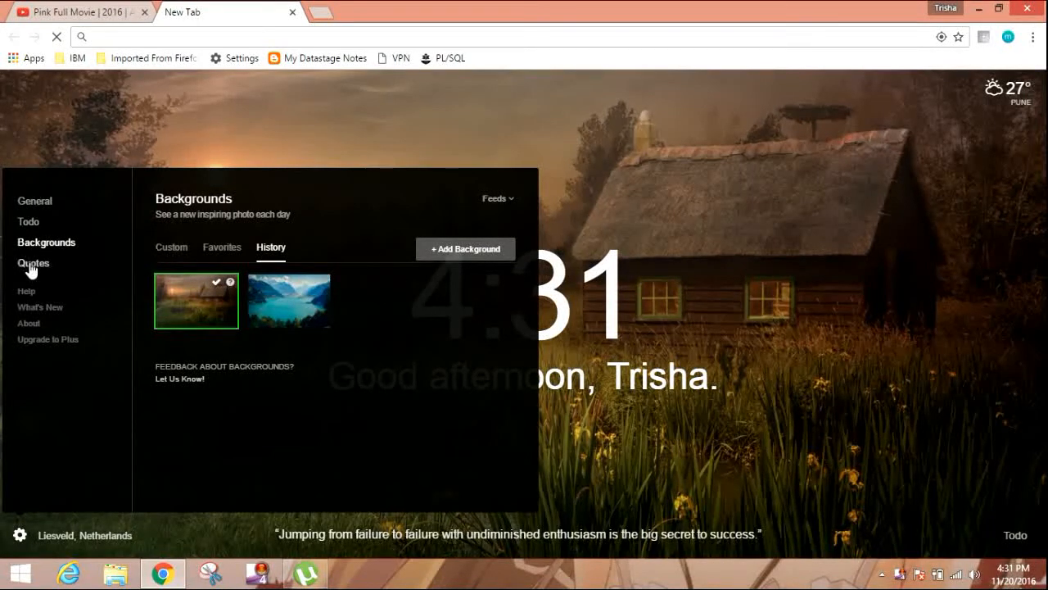
pyautogui.click(32, 262)
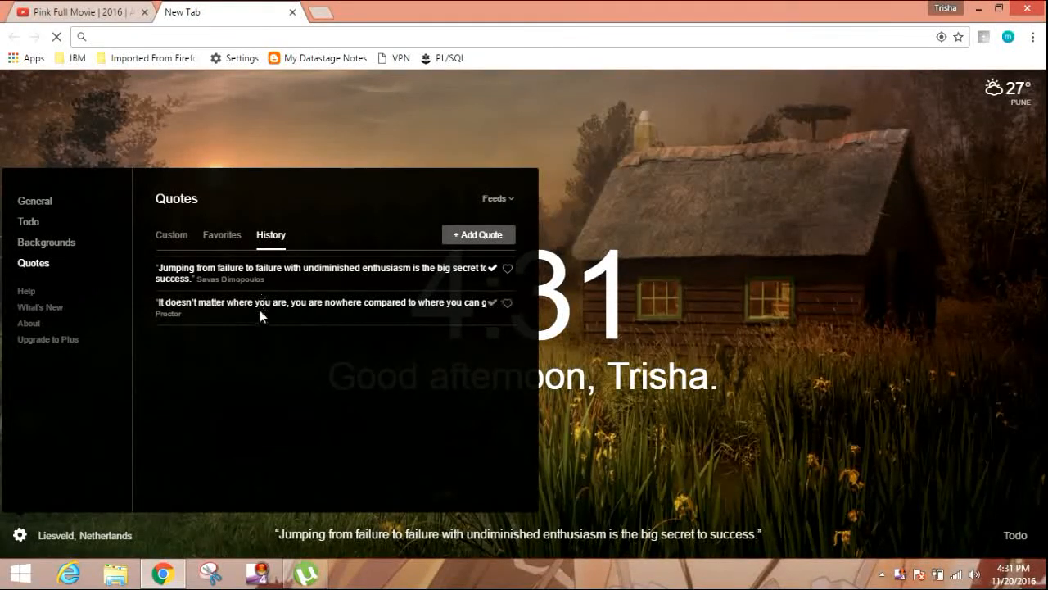
pyautogui.moveTo(475, 239)
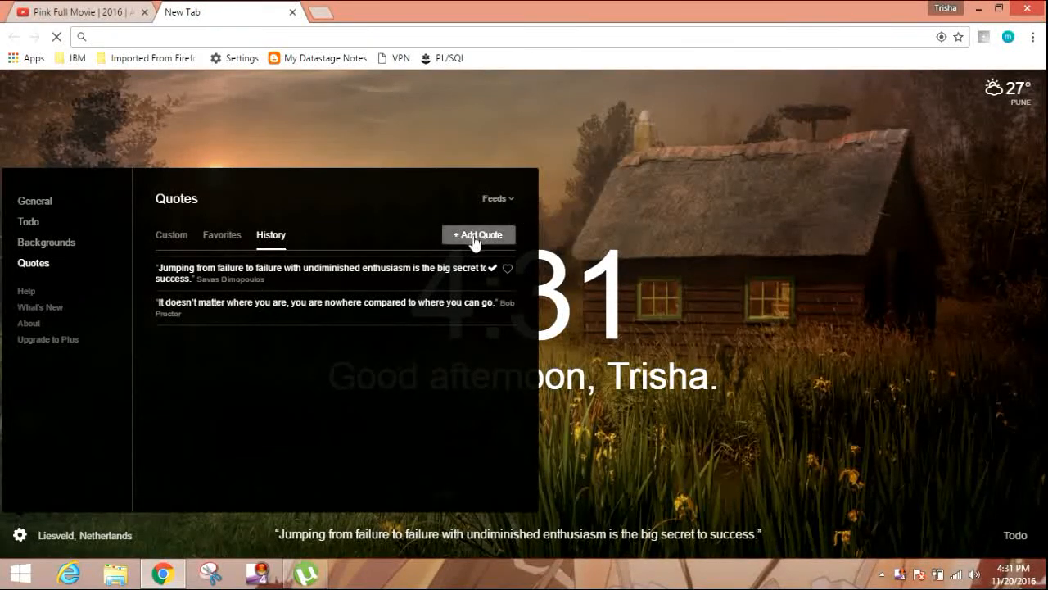
pyautogui.moveTo(534, 262)
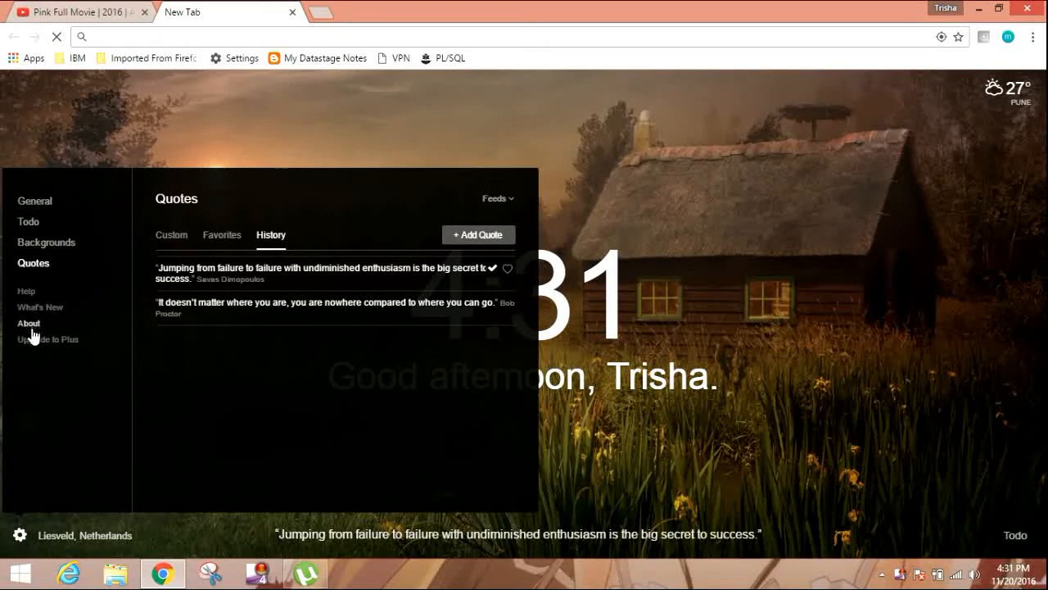
# Step: View the About and Upgrade to Plus pages, then close the settings panel
pyautogui.click(29, 323)
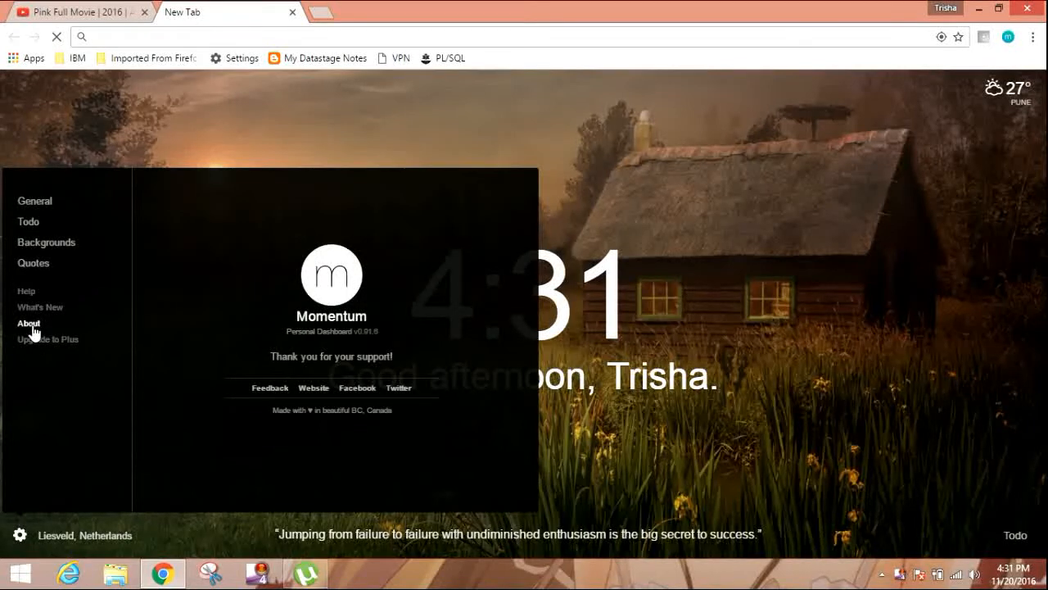
pyautogui.click(46, 339)
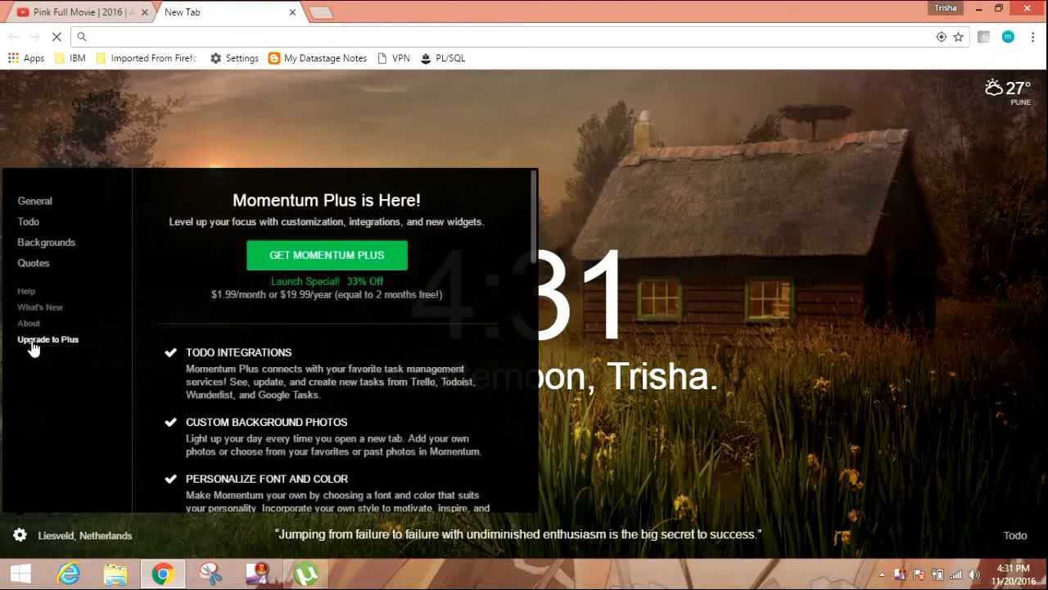
pyautogui.moveTo(356, 269)
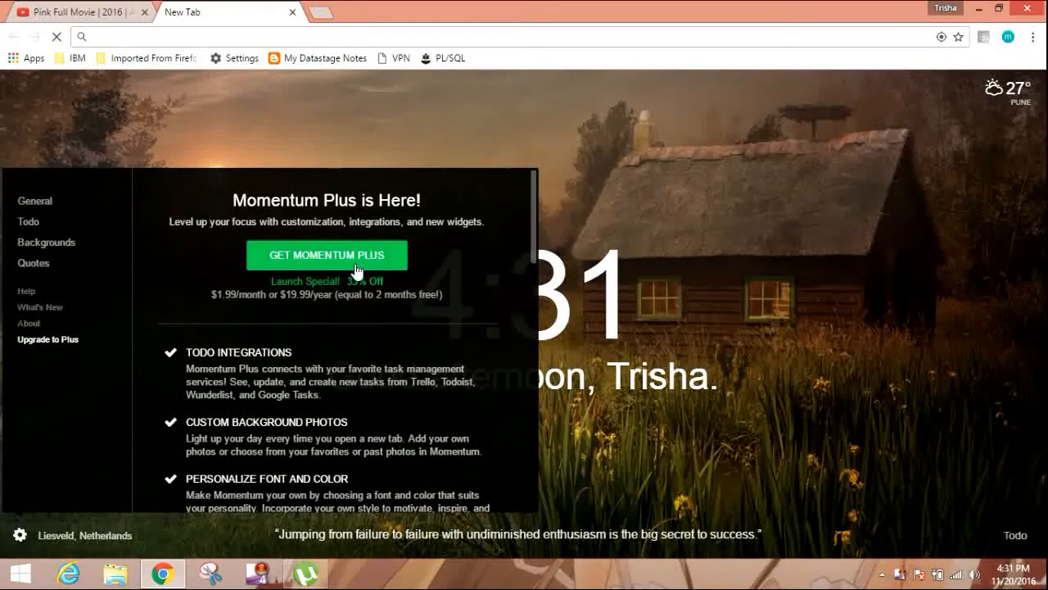
pyautogui.click(35, 199)
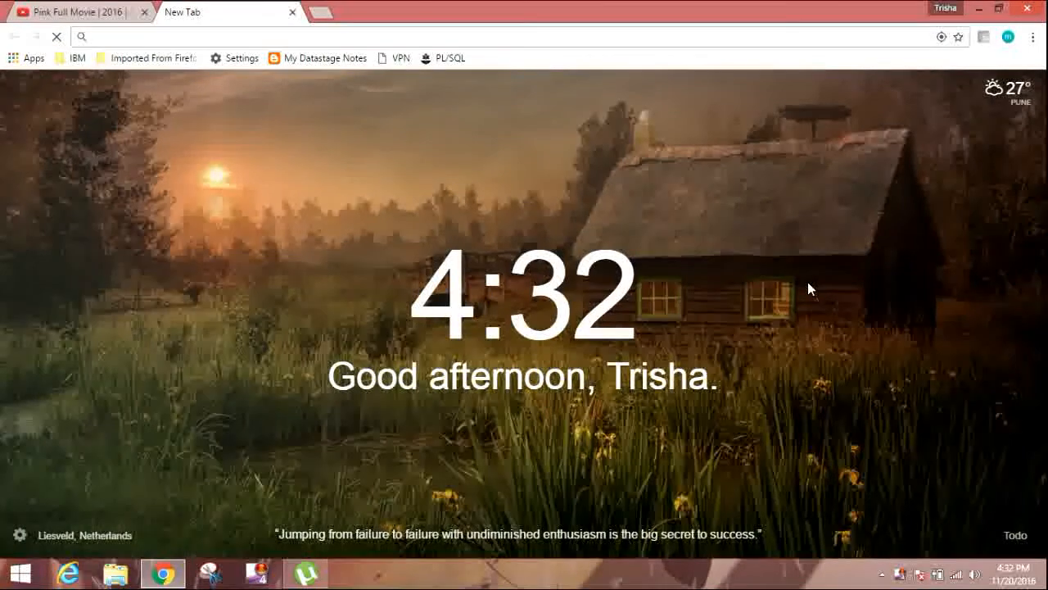
# Step: Inspect the Momentum new tab page to open Chrome's developer tools
pyautogui.rightClick(809, 287)
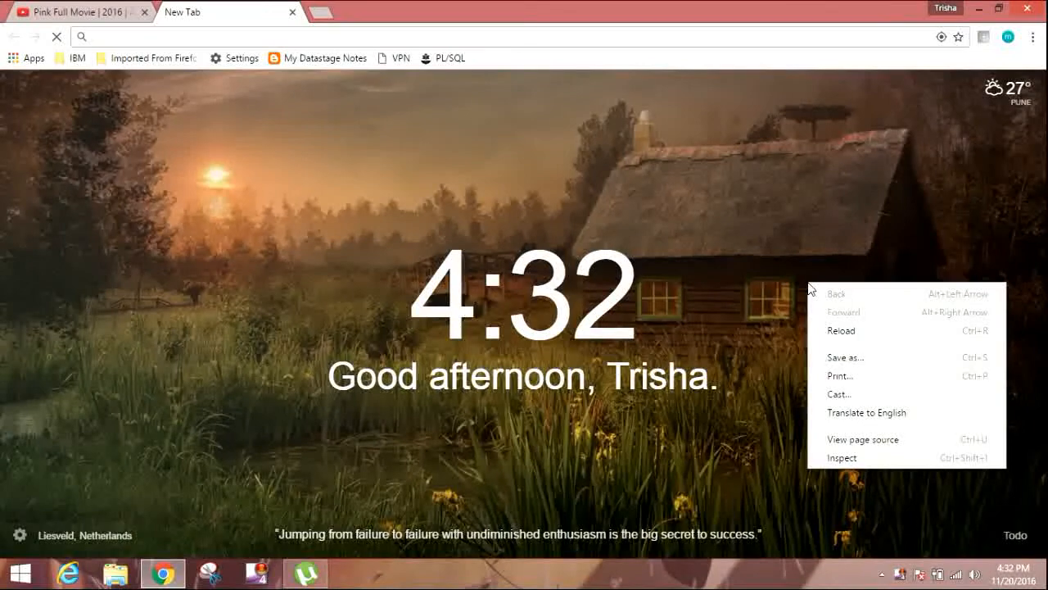
pyautogui.moveTo(842, 465)
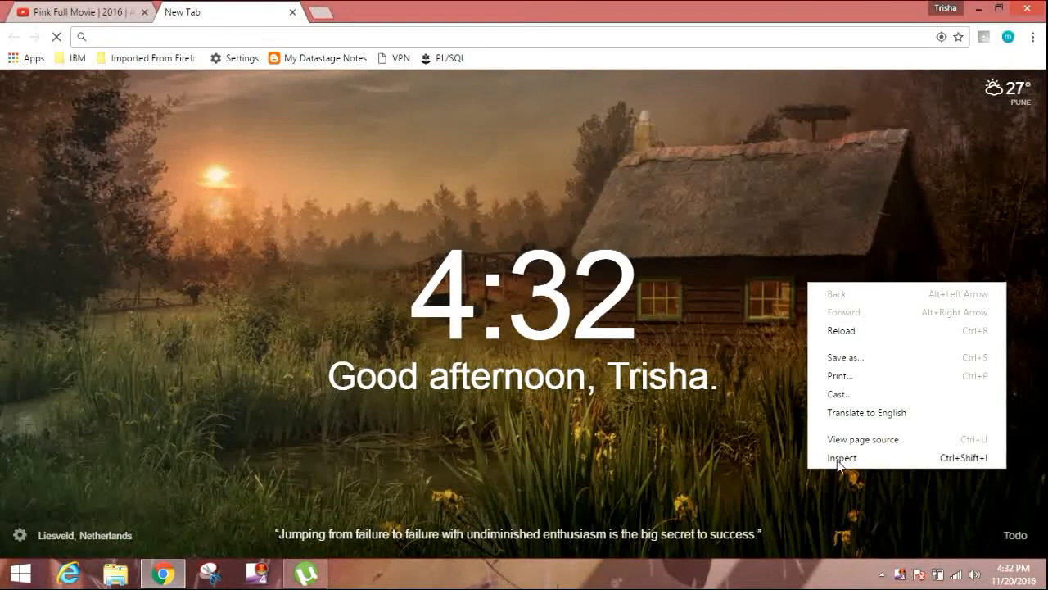
pyautogui.click(840, 464)
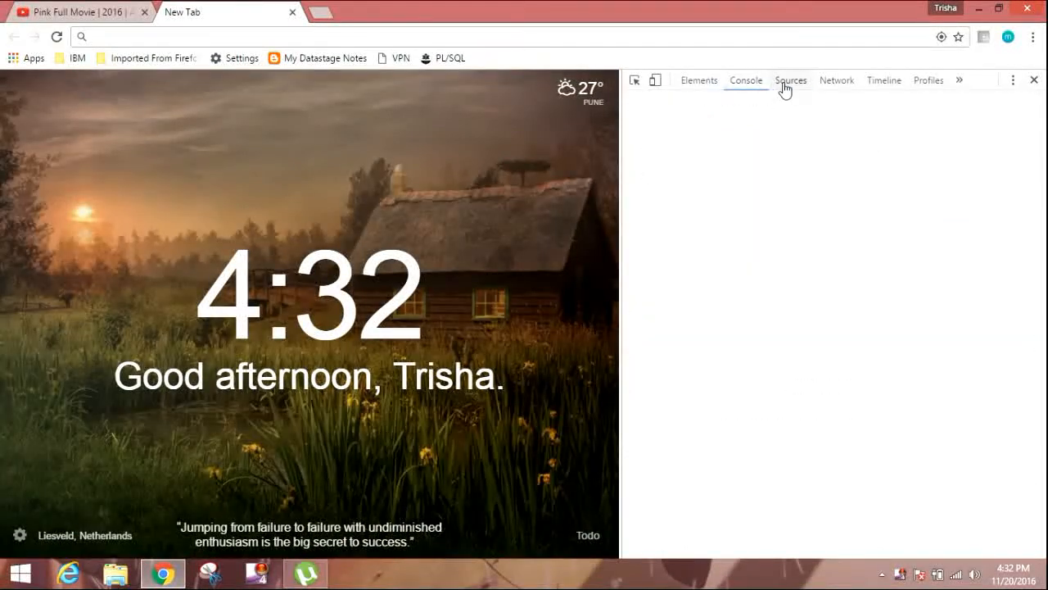
# Step: Browse the Sources pane through the extension's app, css, img and js folders
pyautogui.click(793, 79)
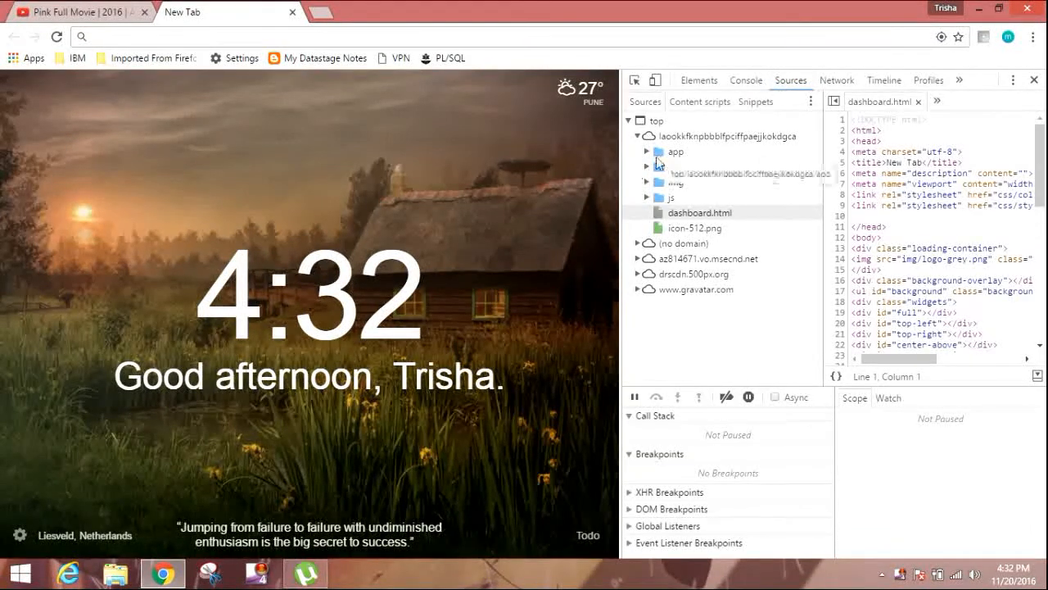
pyautogui.click(648, 150)
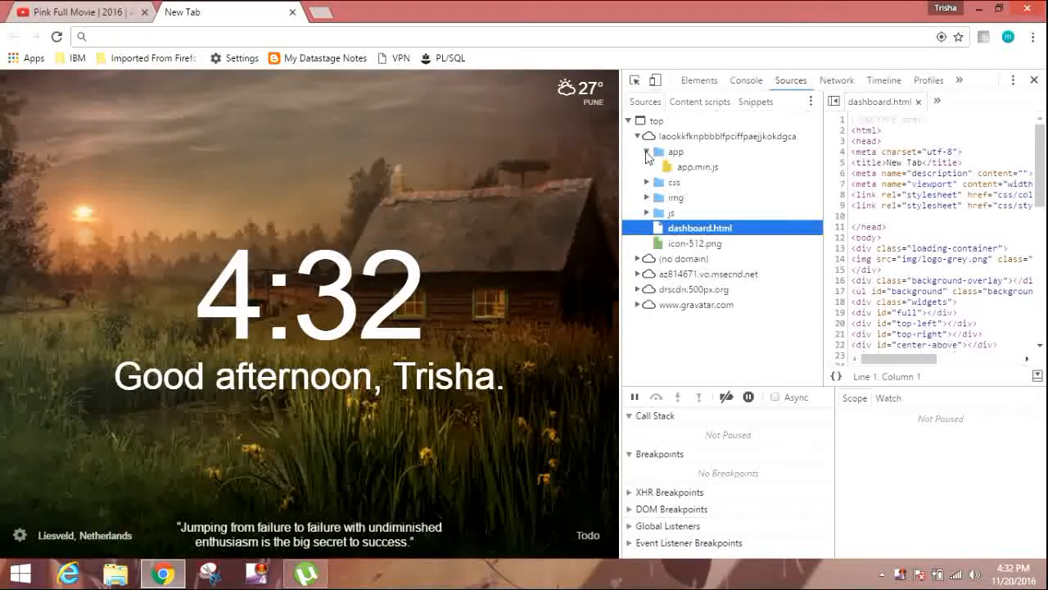
pyautogui.click(649, 167)
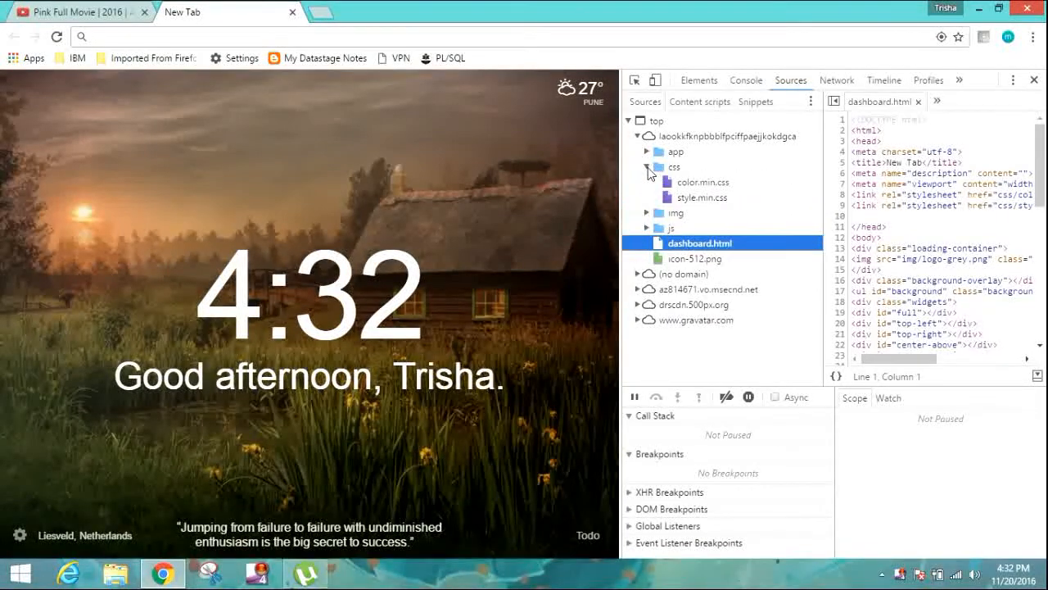
pyautogui.click(660, 182)
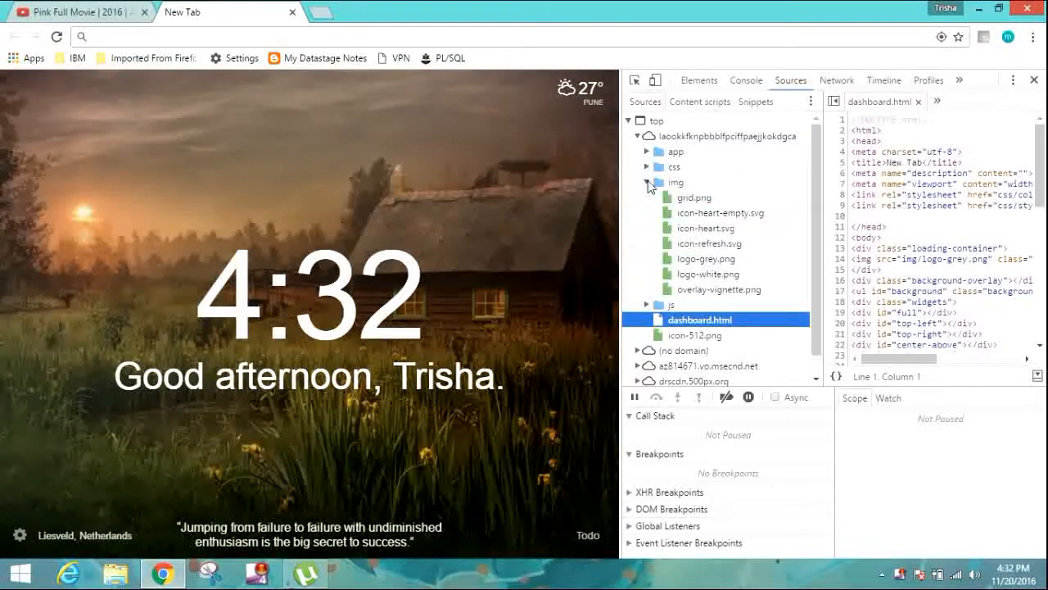
pyautogui.click(648, 182)
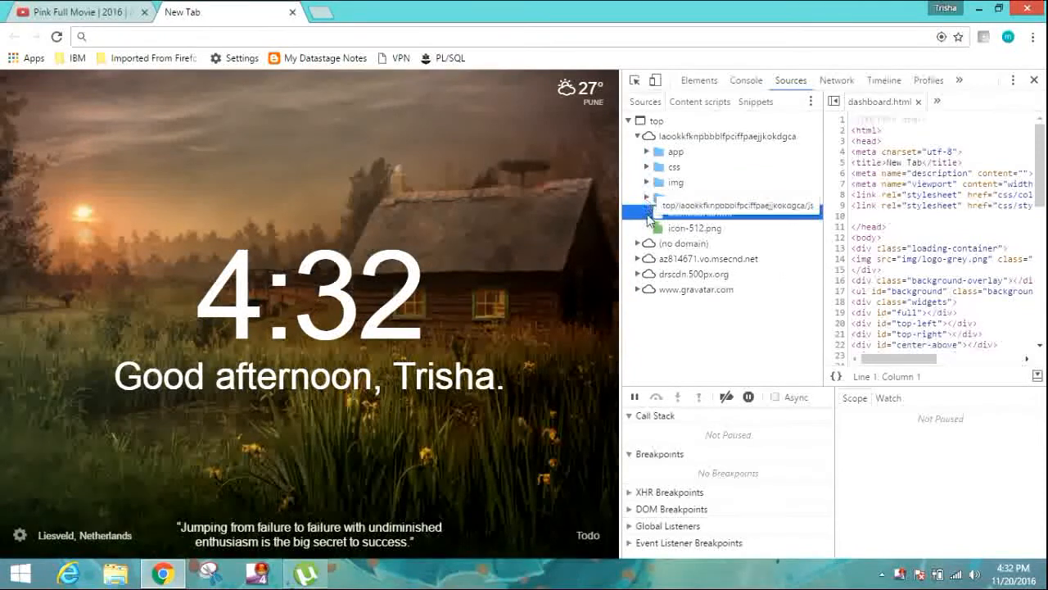
# Step: Expand az814671.vo.msecnd.net > fullsize and preview the full-size background image
pyautogui.click(696, 213)
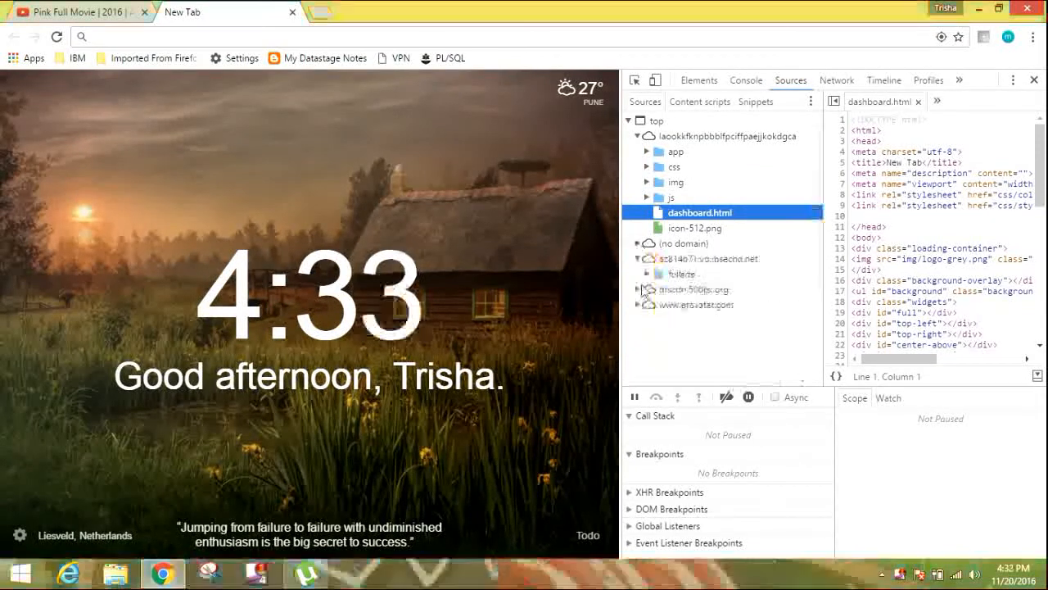
pyautogui.click(637, 259)
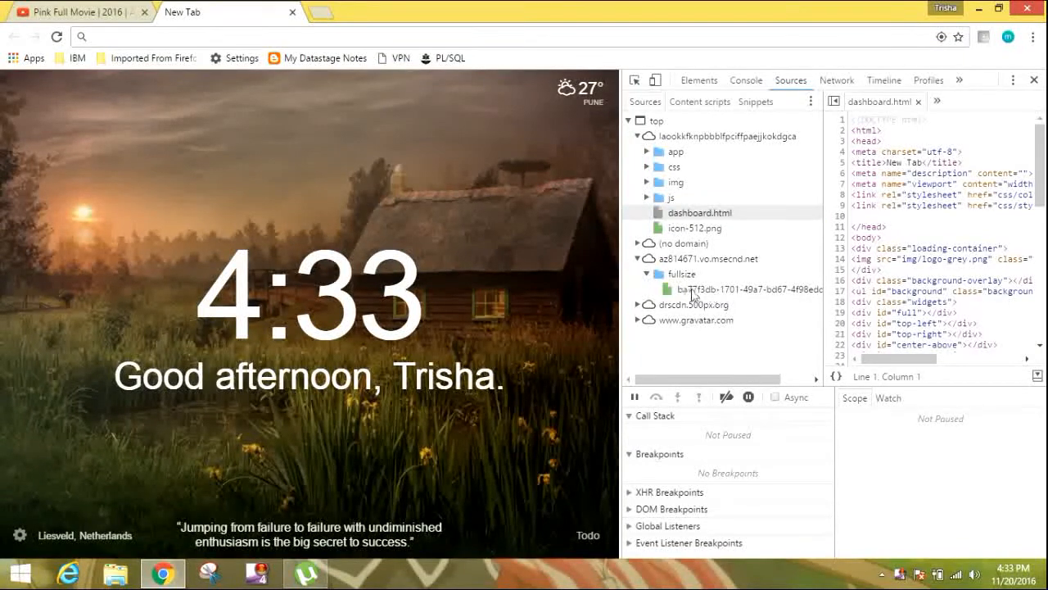
pyautogui.click(740, 289)
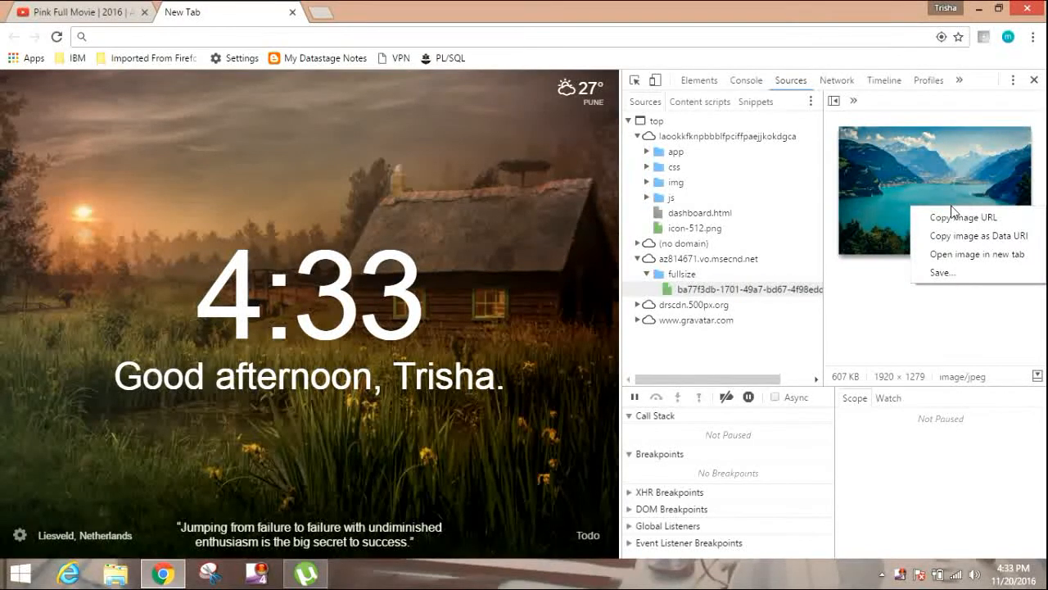
# Step: Save the lake background image as a JPEG download, then reopen the preview's image options
pyautogui.click(950, 277)
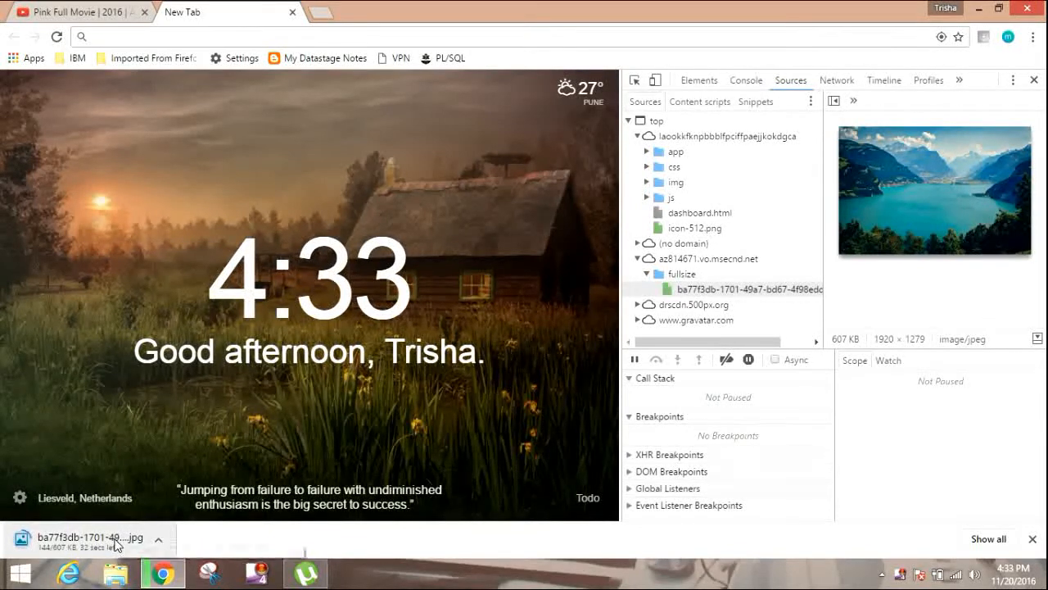
pyautogui.moveTo(115, 544)
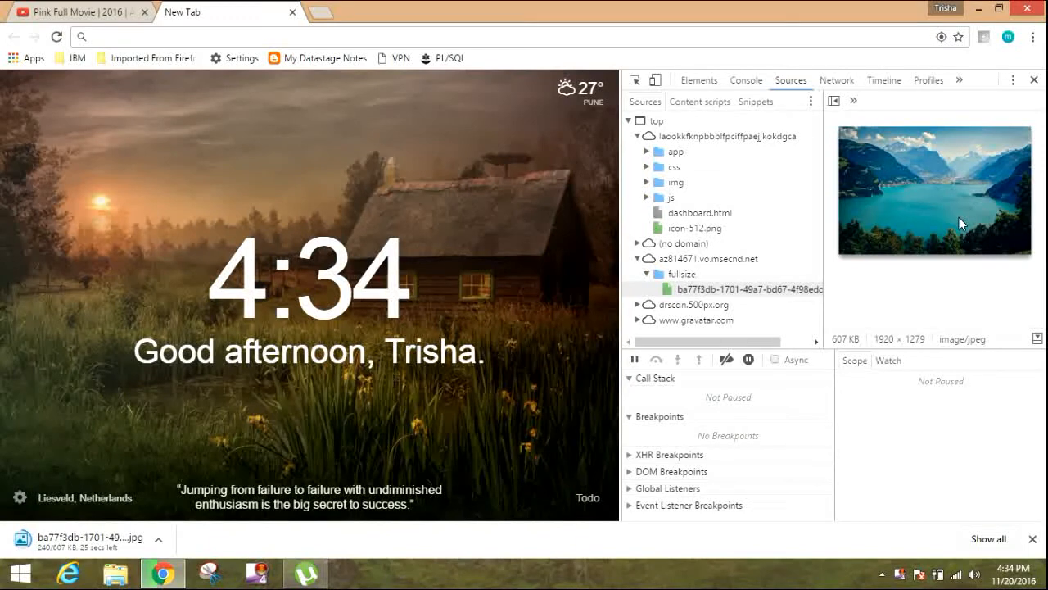
pyautogui.rightClick(960, 223)
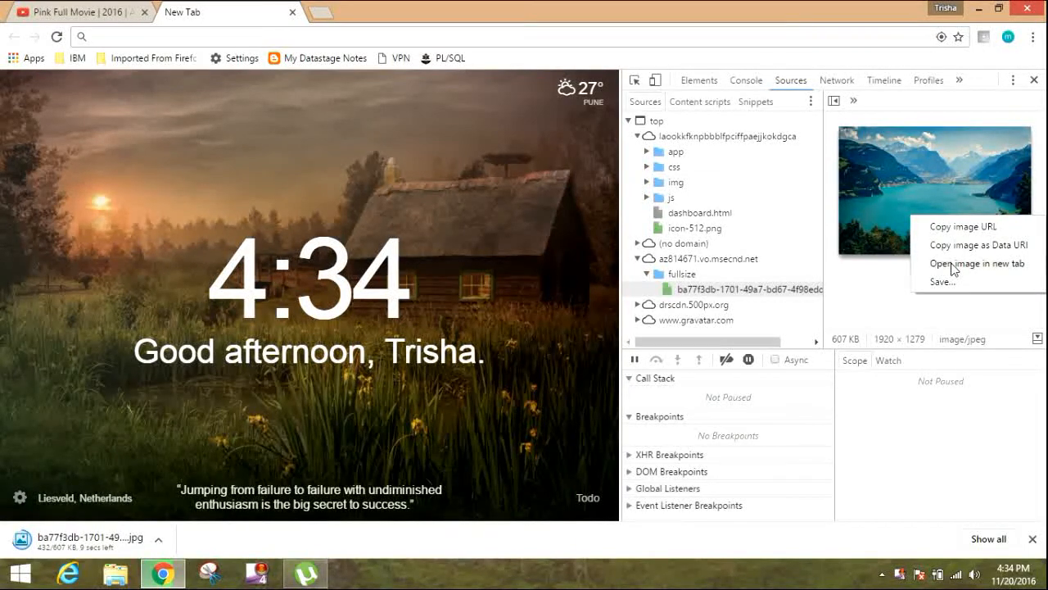
# Step: Open the lake background image in its own tab and zoom it to actual full size
pyautogui.click(976, 262)
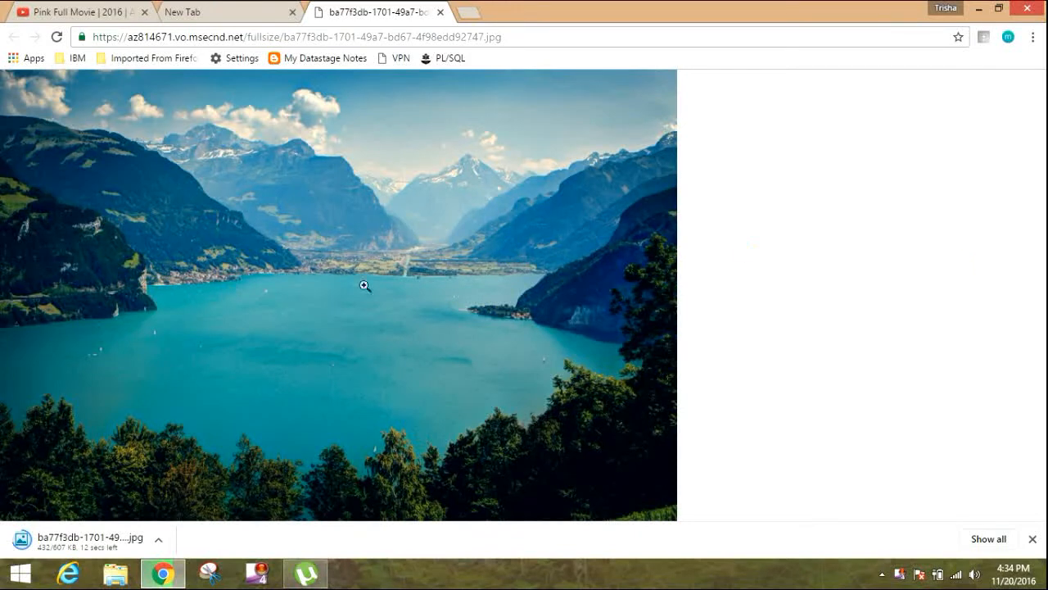
pyautogui.moveTo(137, 269)
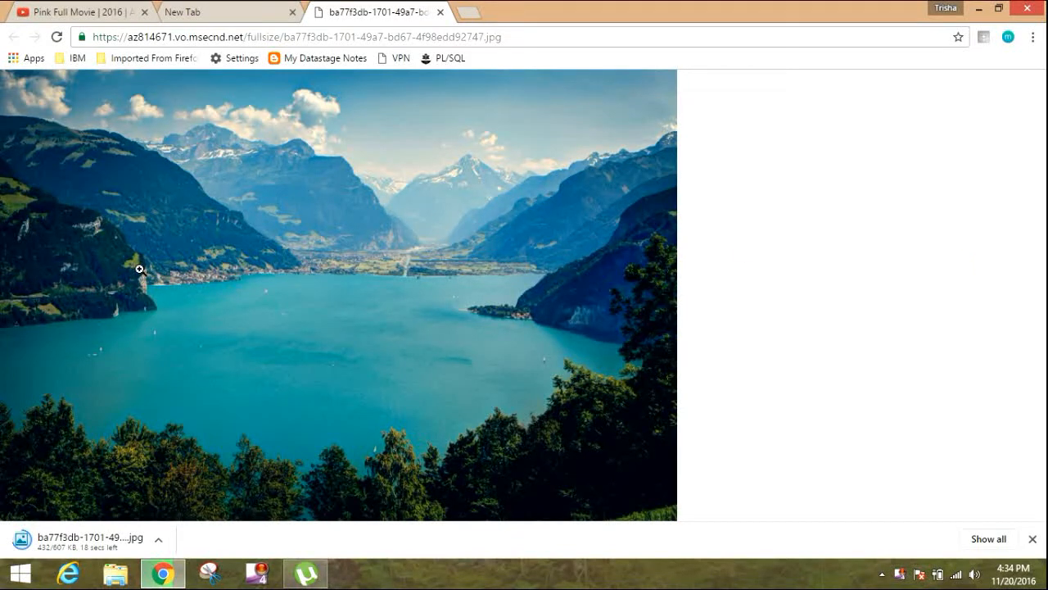
pyautogui.rightClick(141, 268)
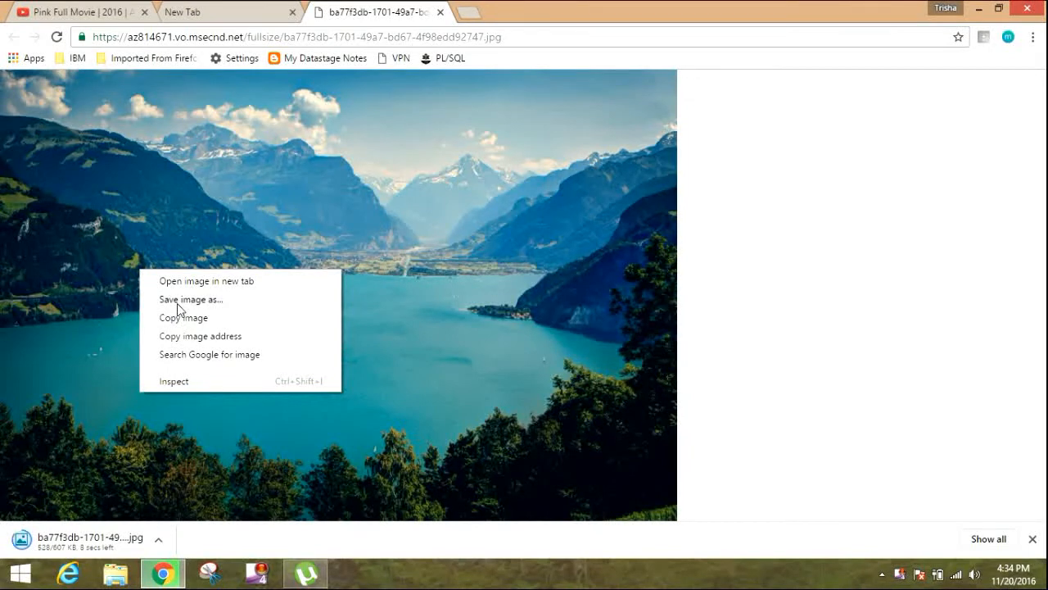
pyautogui.moveTo(311, 290)
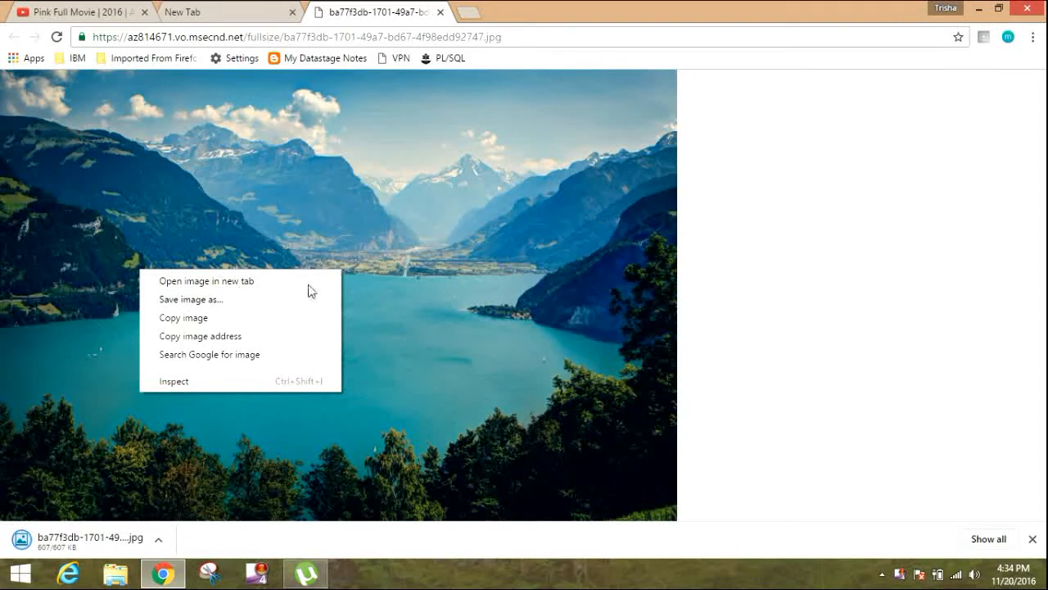
pyautogui.click(413, 260)
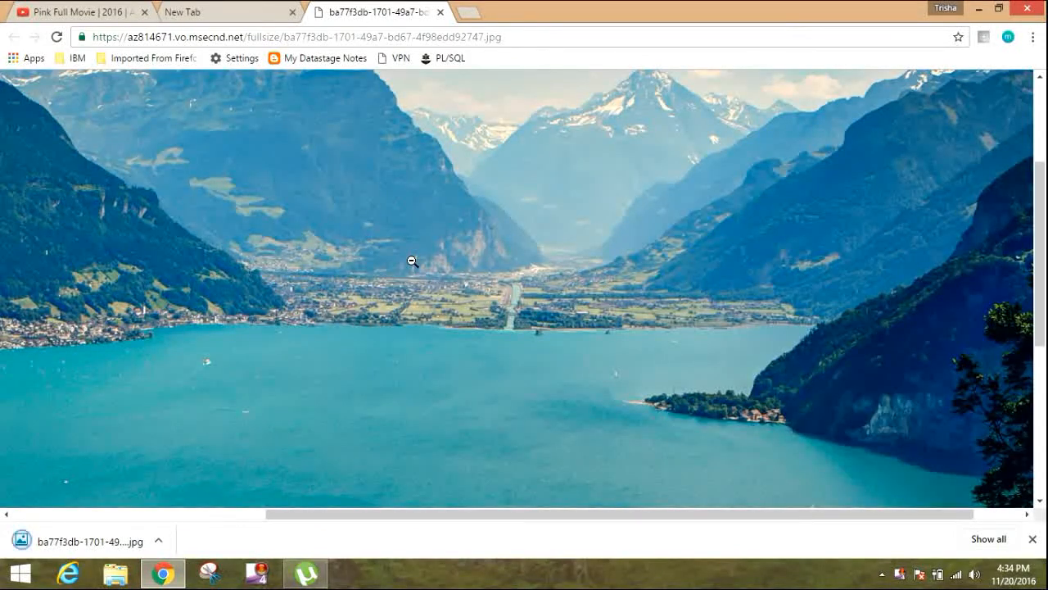